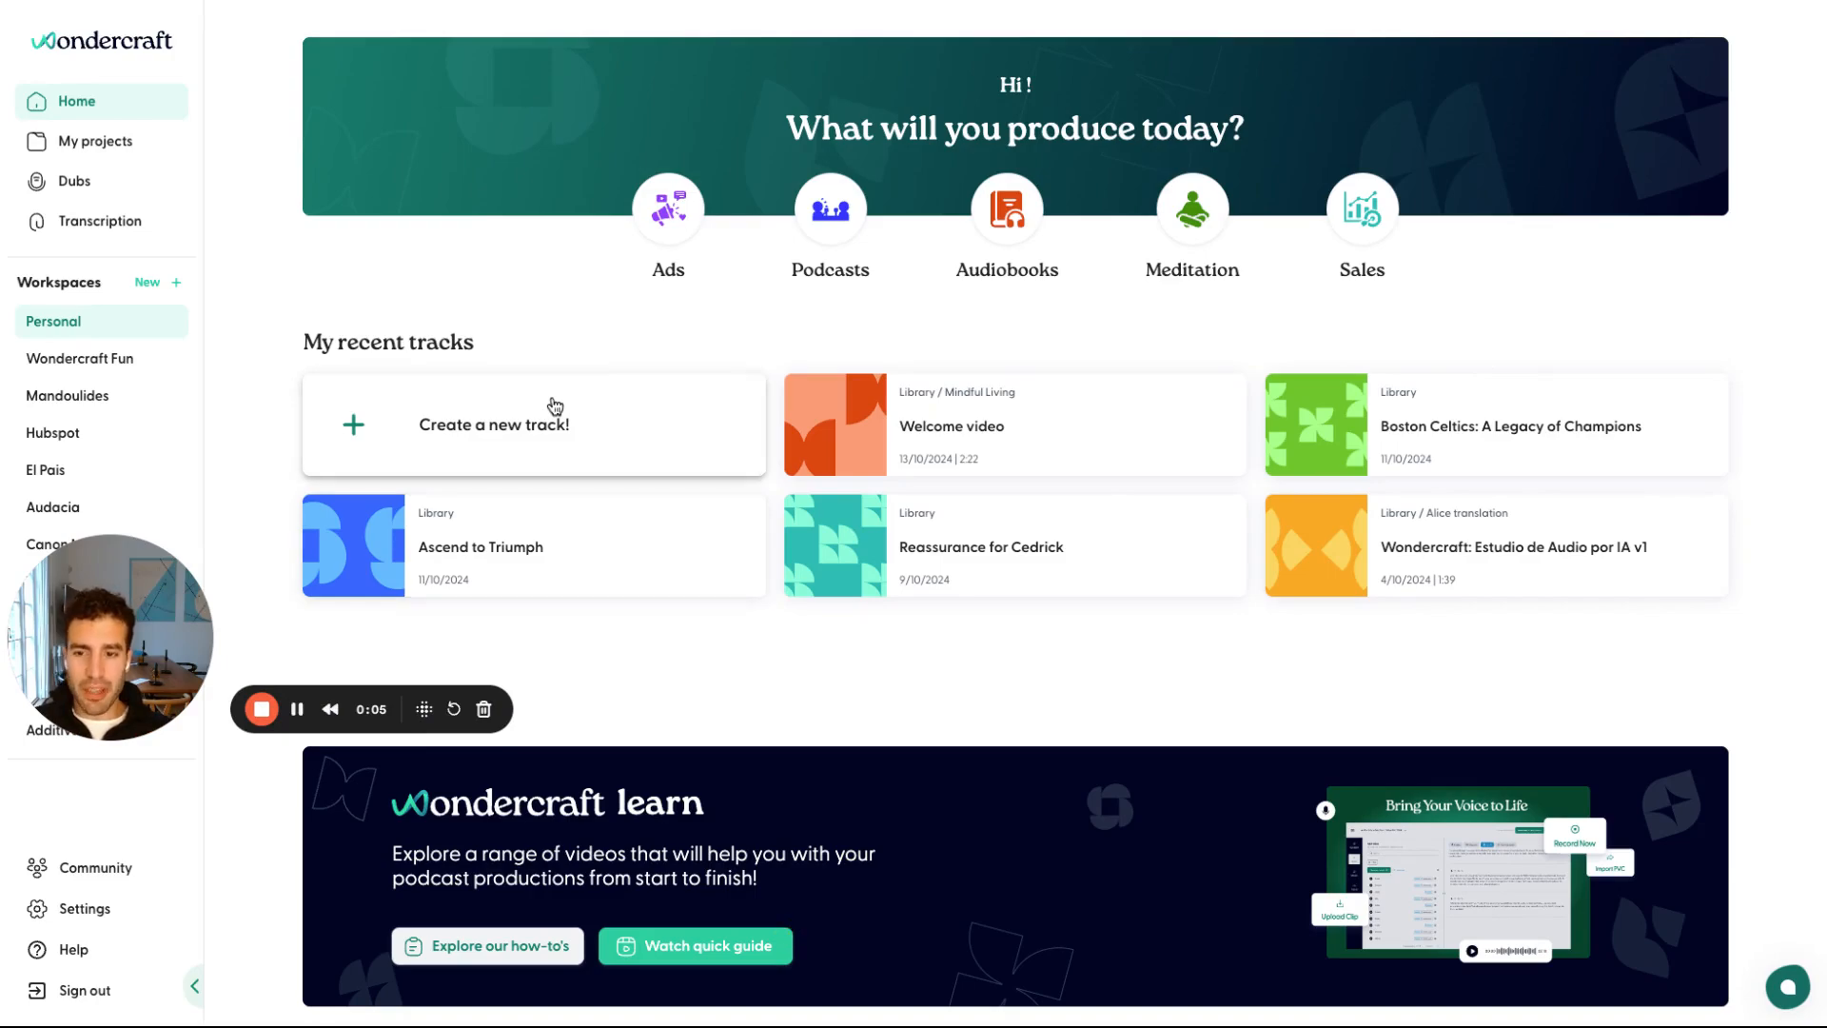
- Start a new Wondercraft track for the Greece summer holiday podcast
left_click(494, 424)
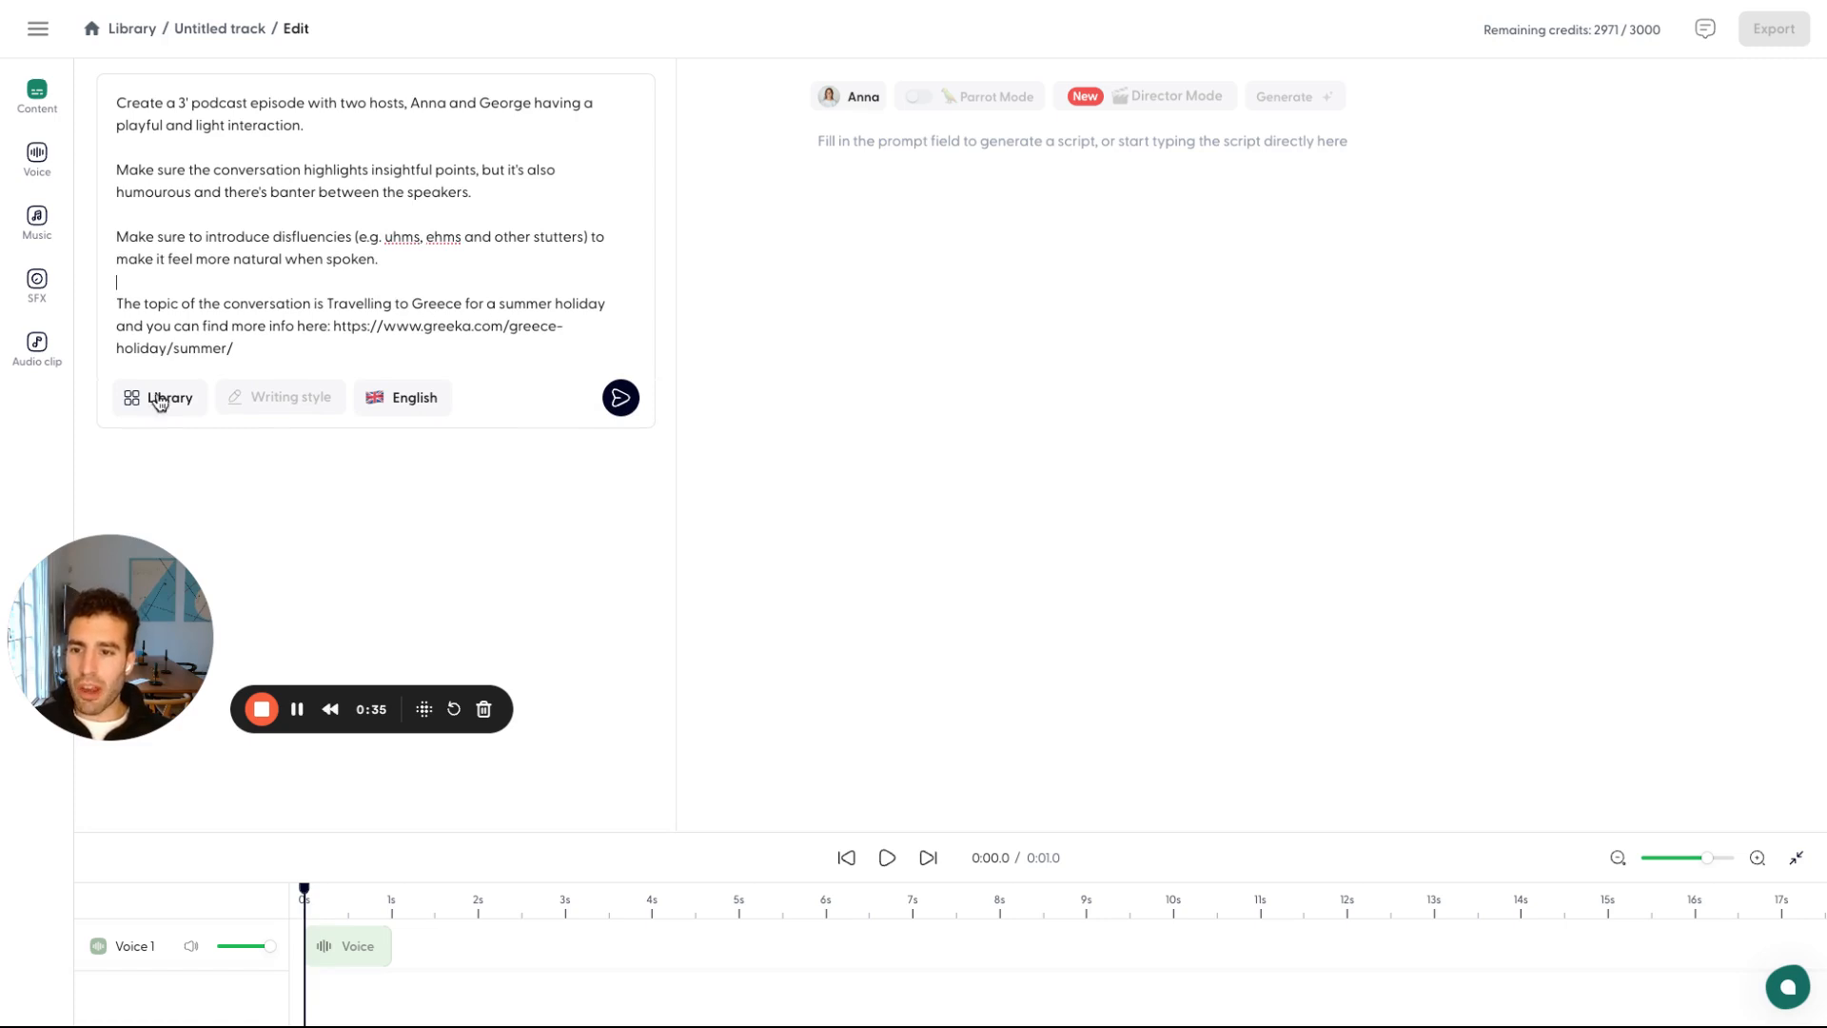
left_click(158, 397)
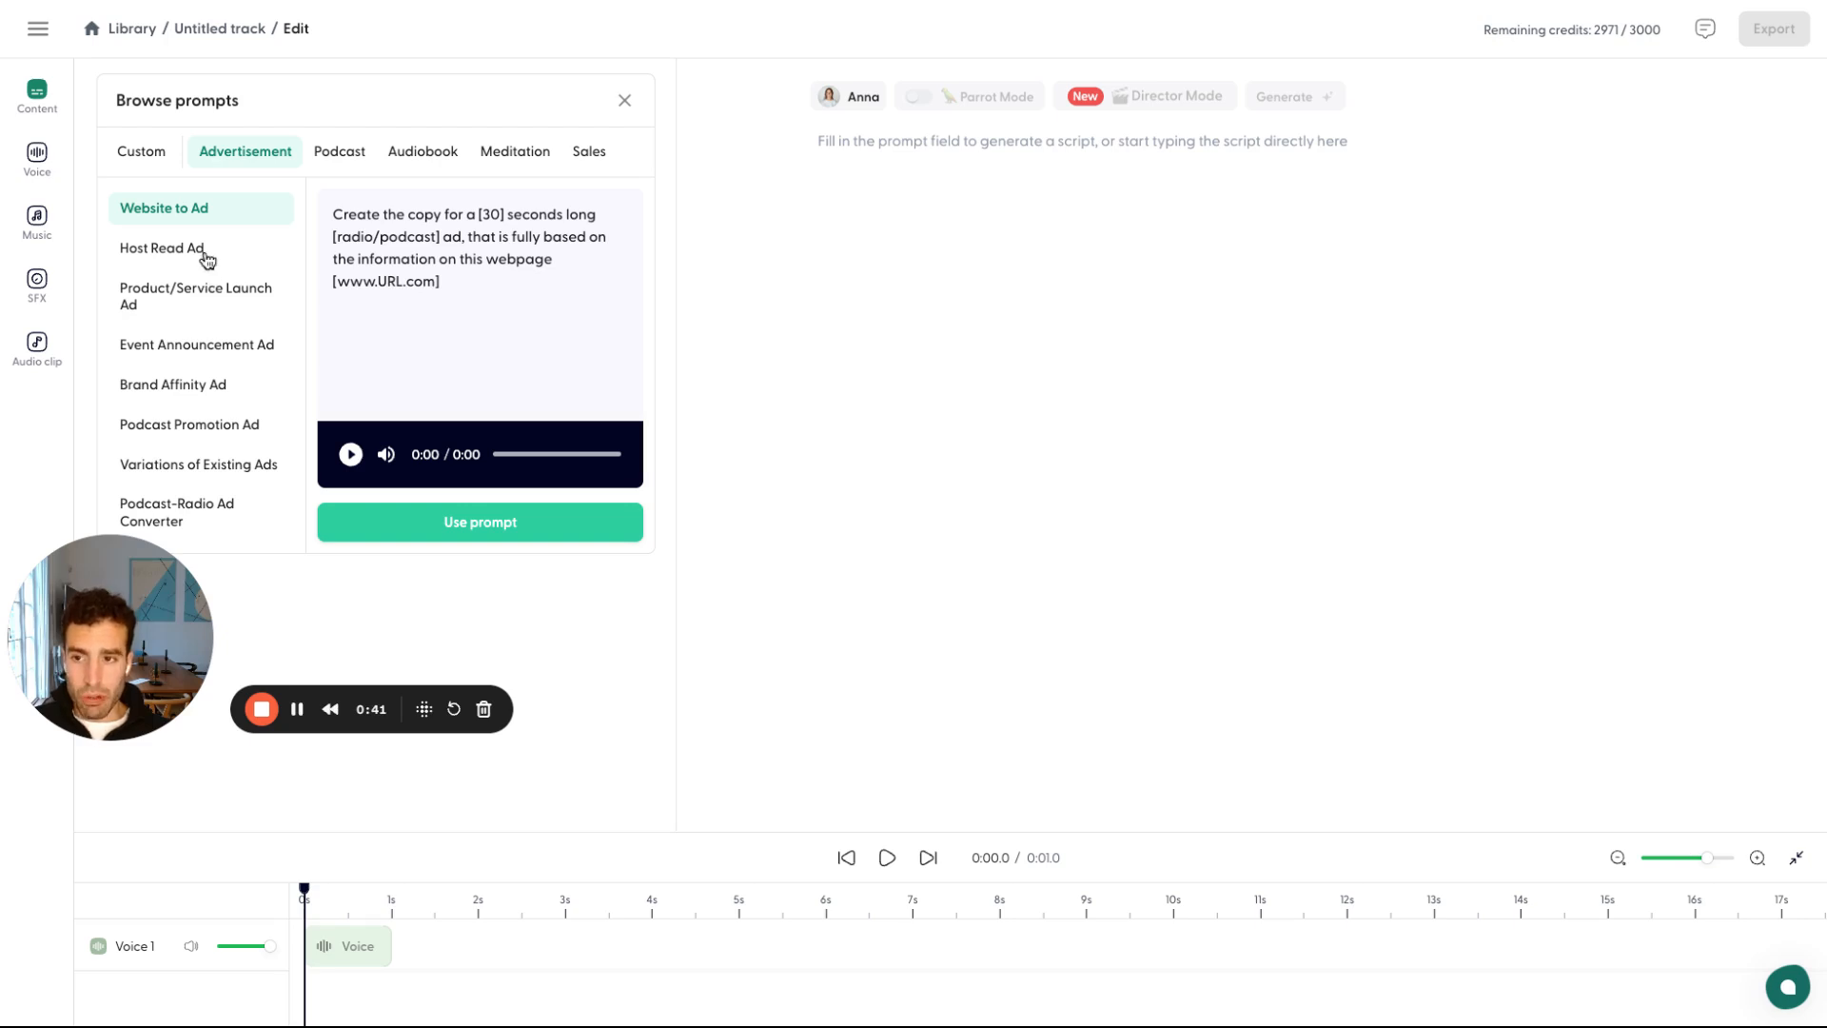
left_click(338, 152)
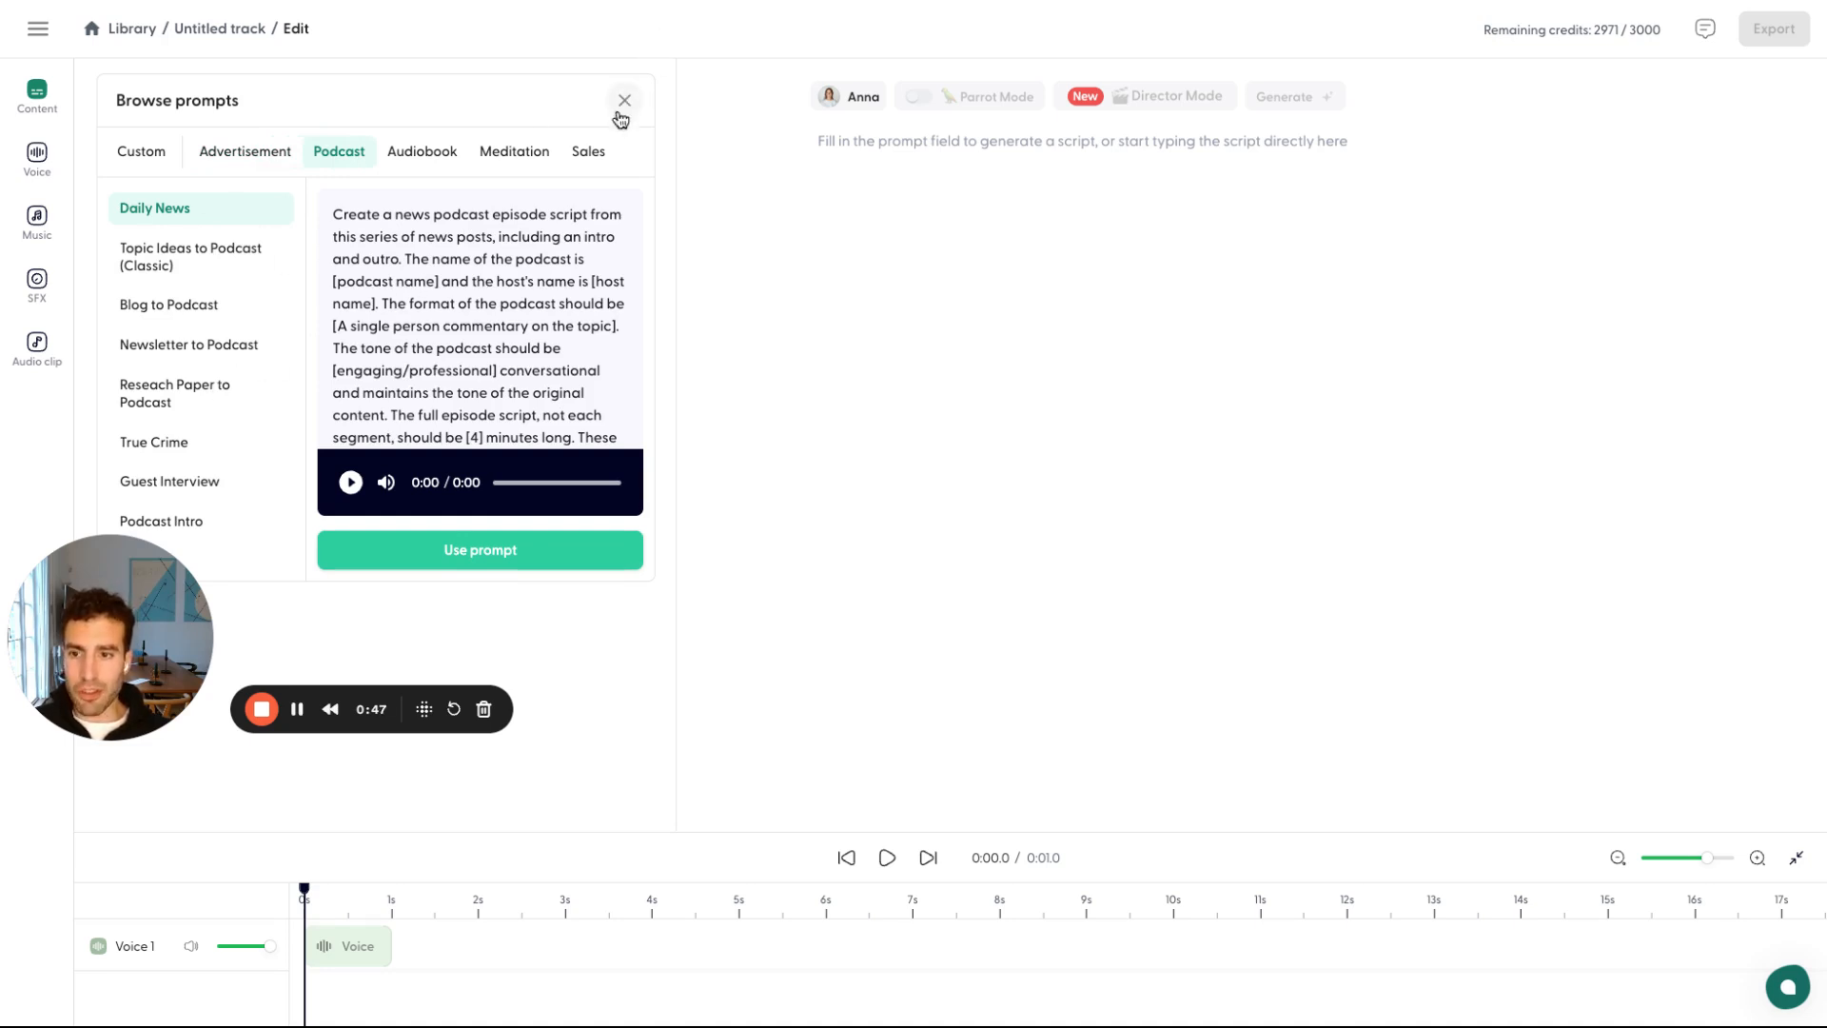
left_click(624, 100)
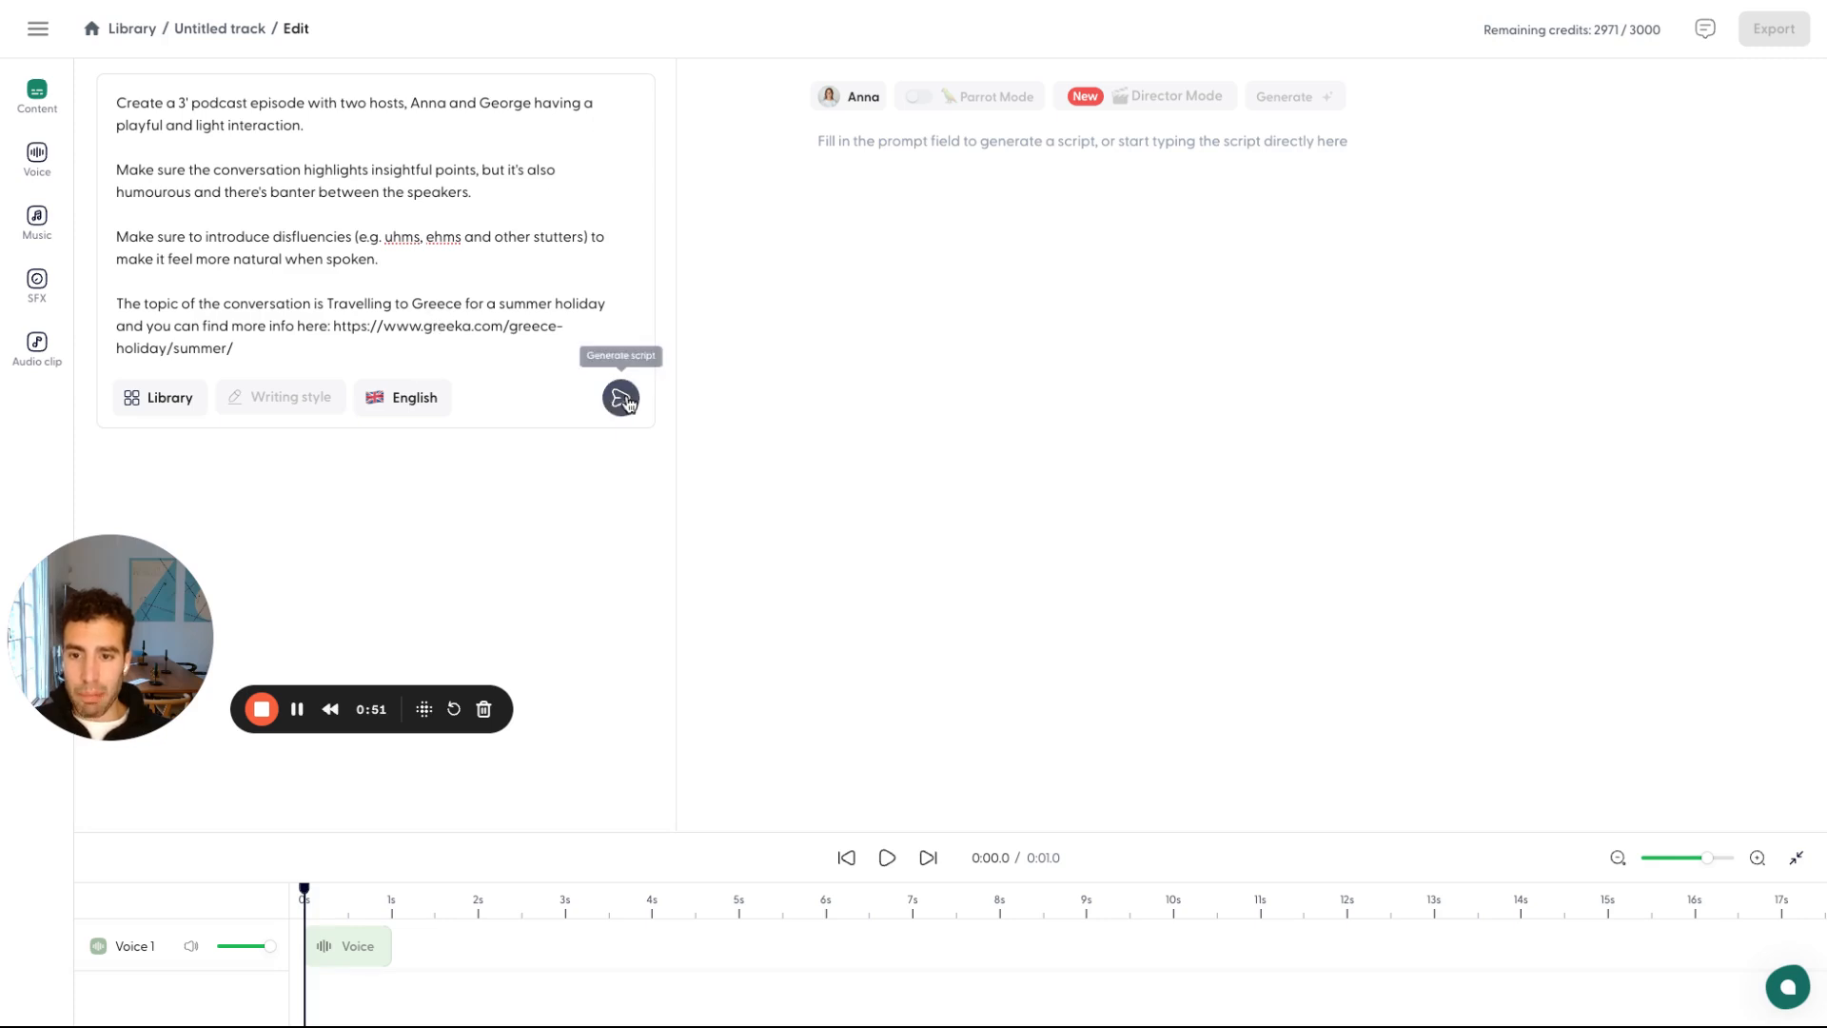
- Generate the 'Greece in the Summer' two-host script from the prompt and scroll through its clips
left_click(619, 398)
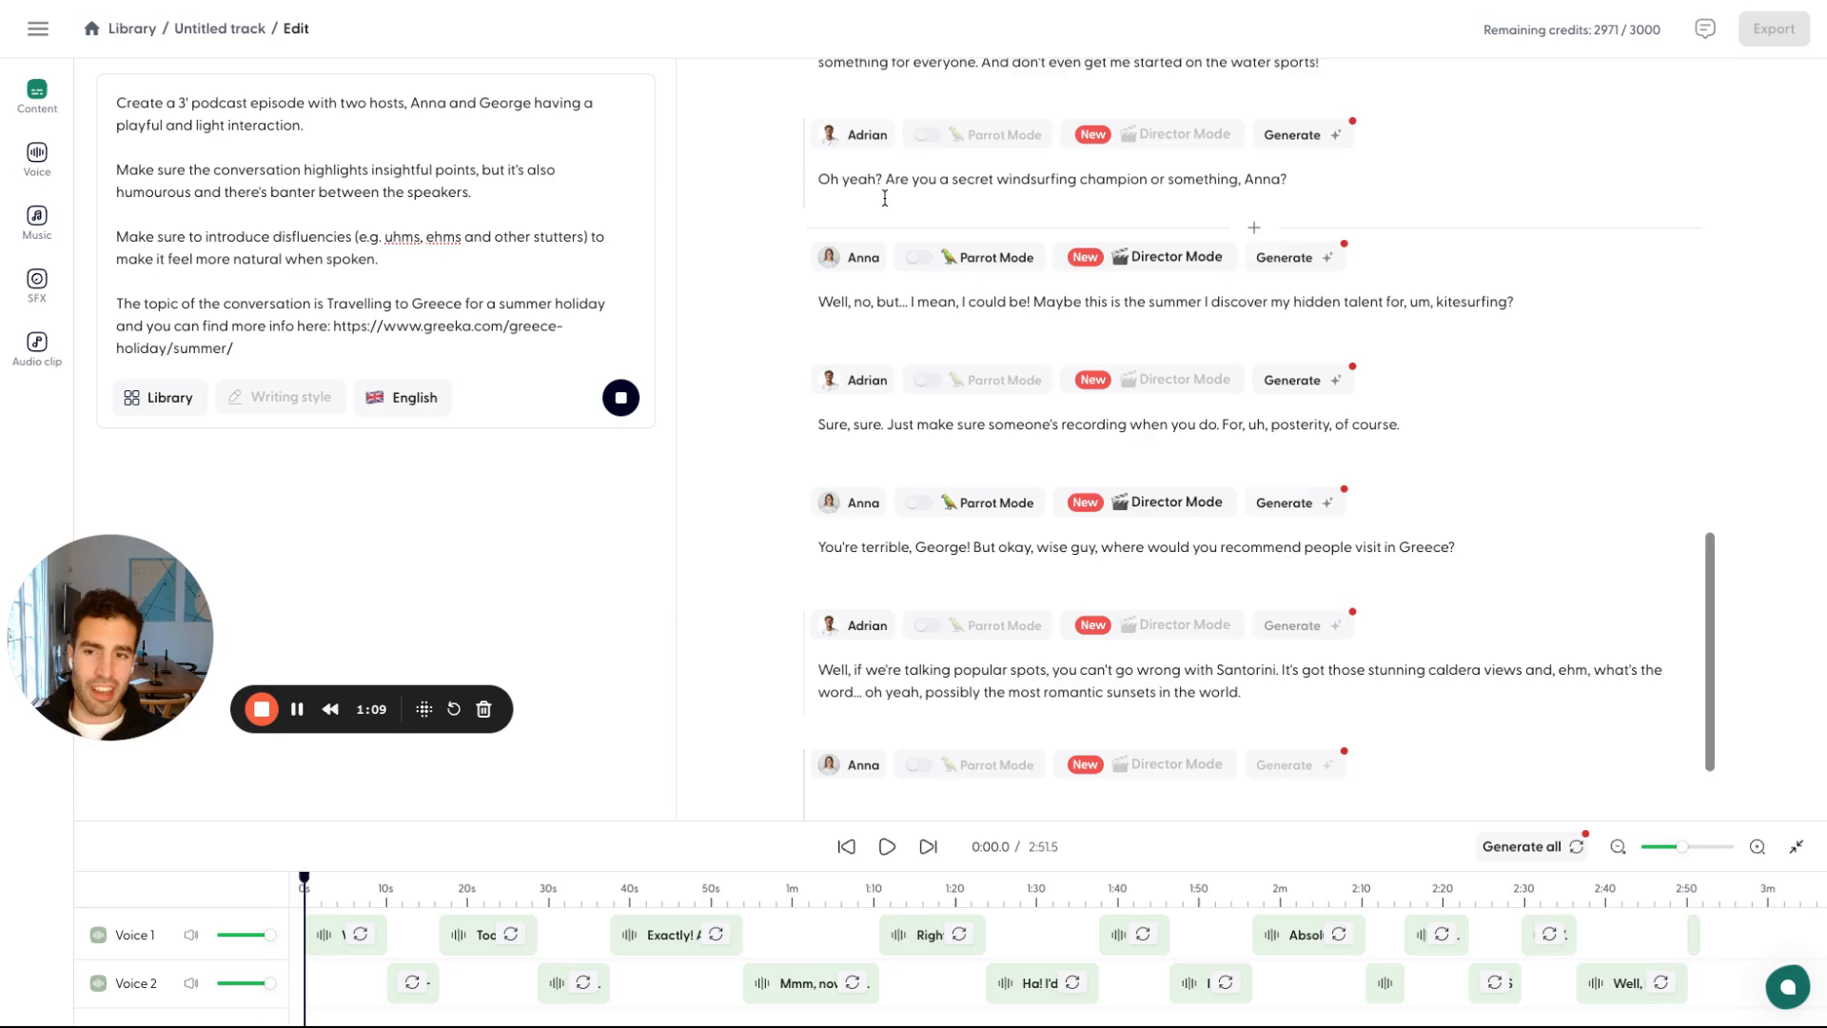
scroll("down", 3)
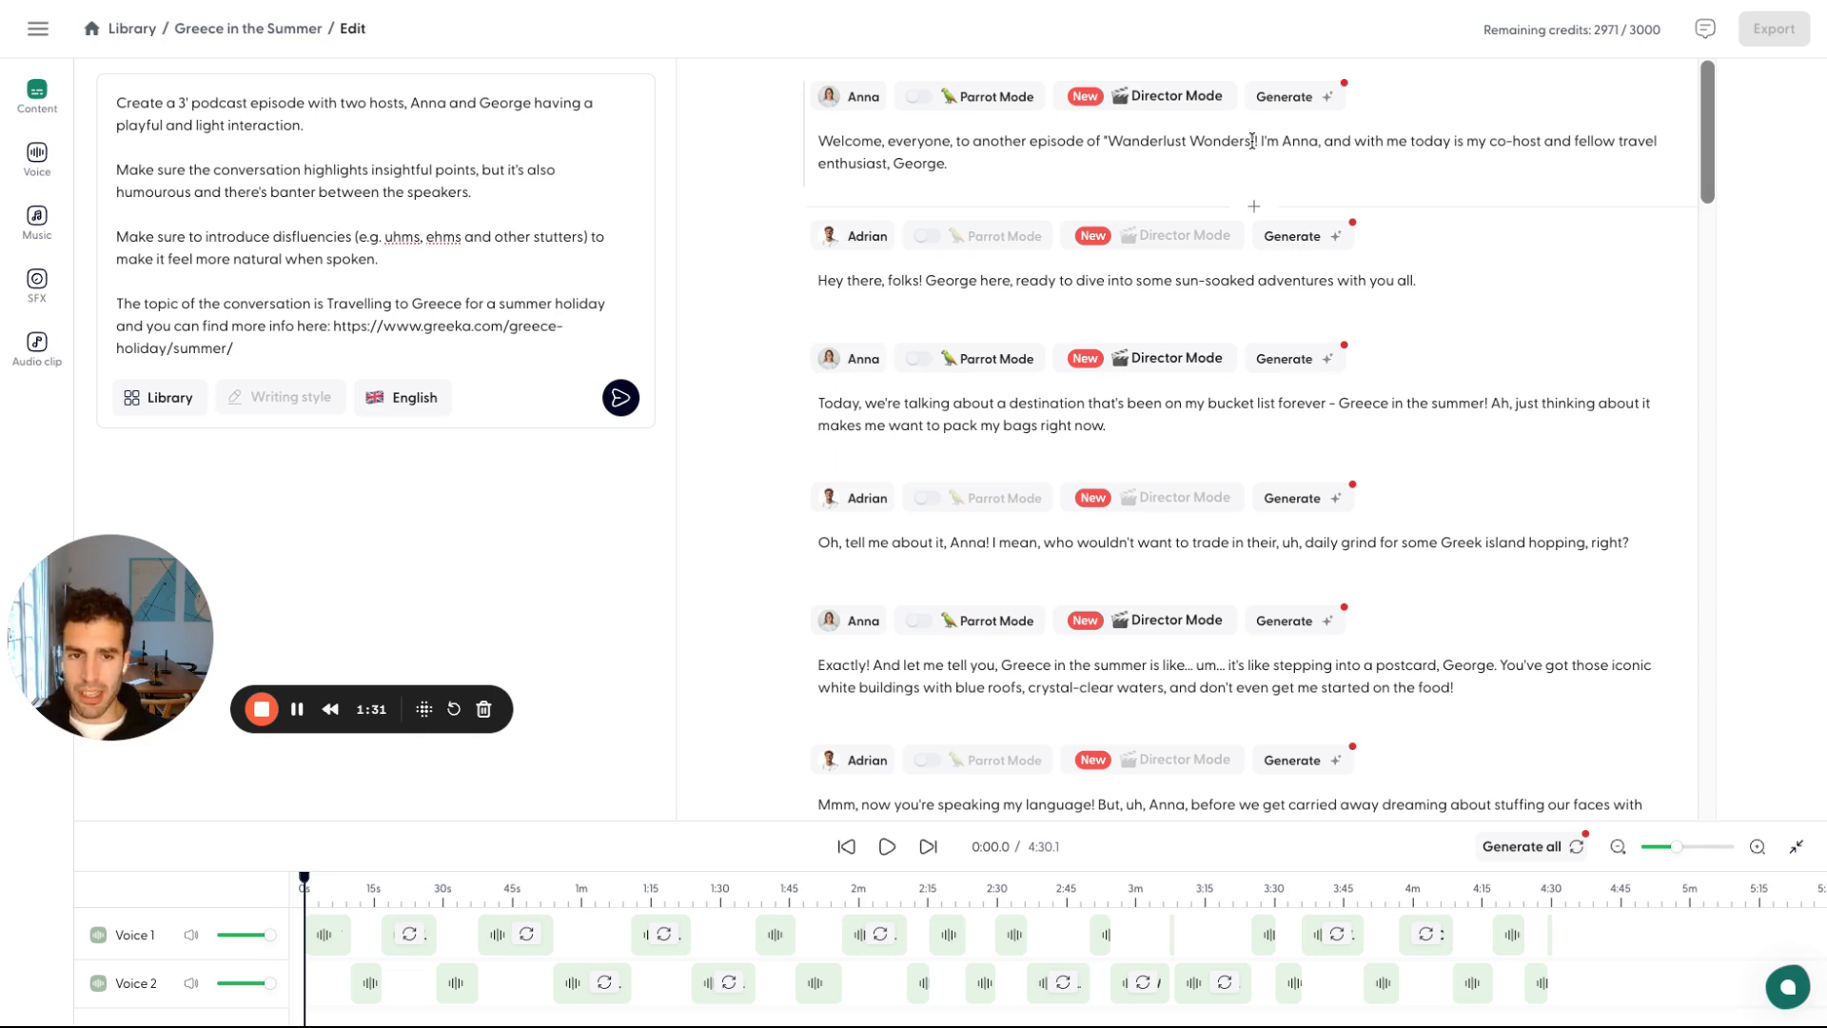
- Clear the disfluency instruction from the prompt and voice George's 'Oh, tell me about it, Anna!' line
double_click(1177, 202)
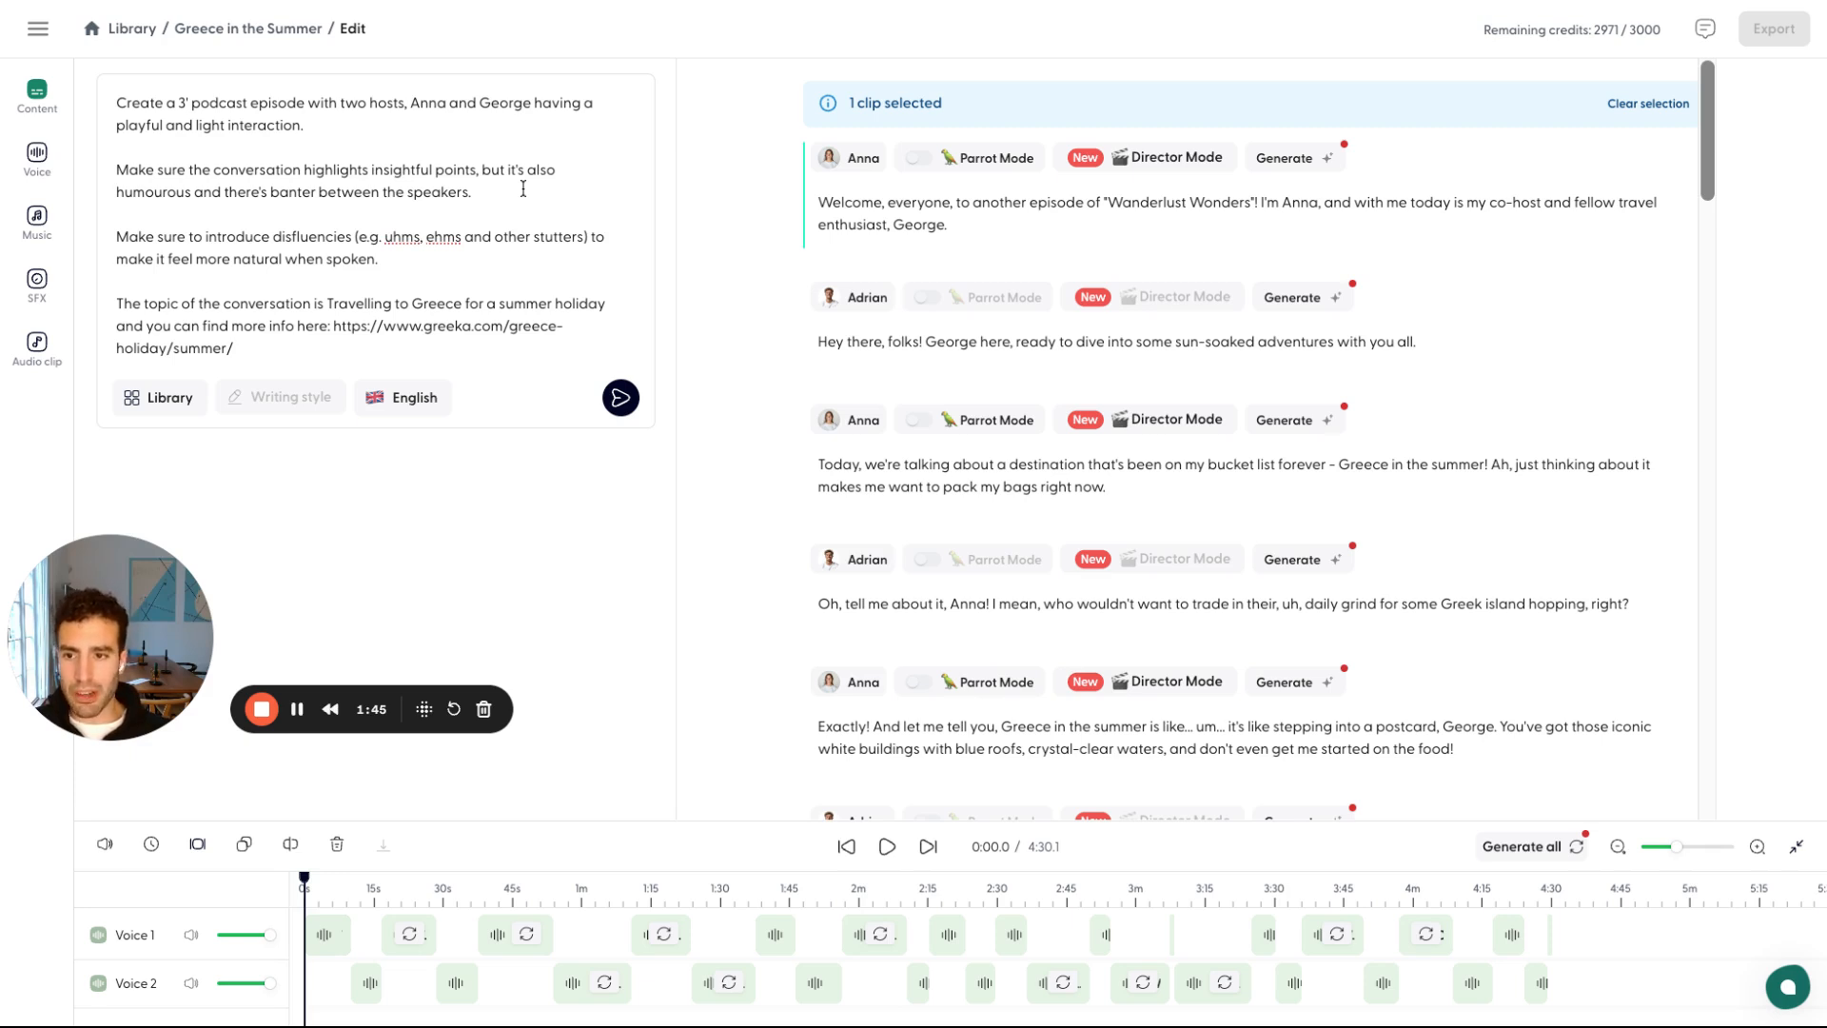
left_click_drag(116, 237, 377, 258)
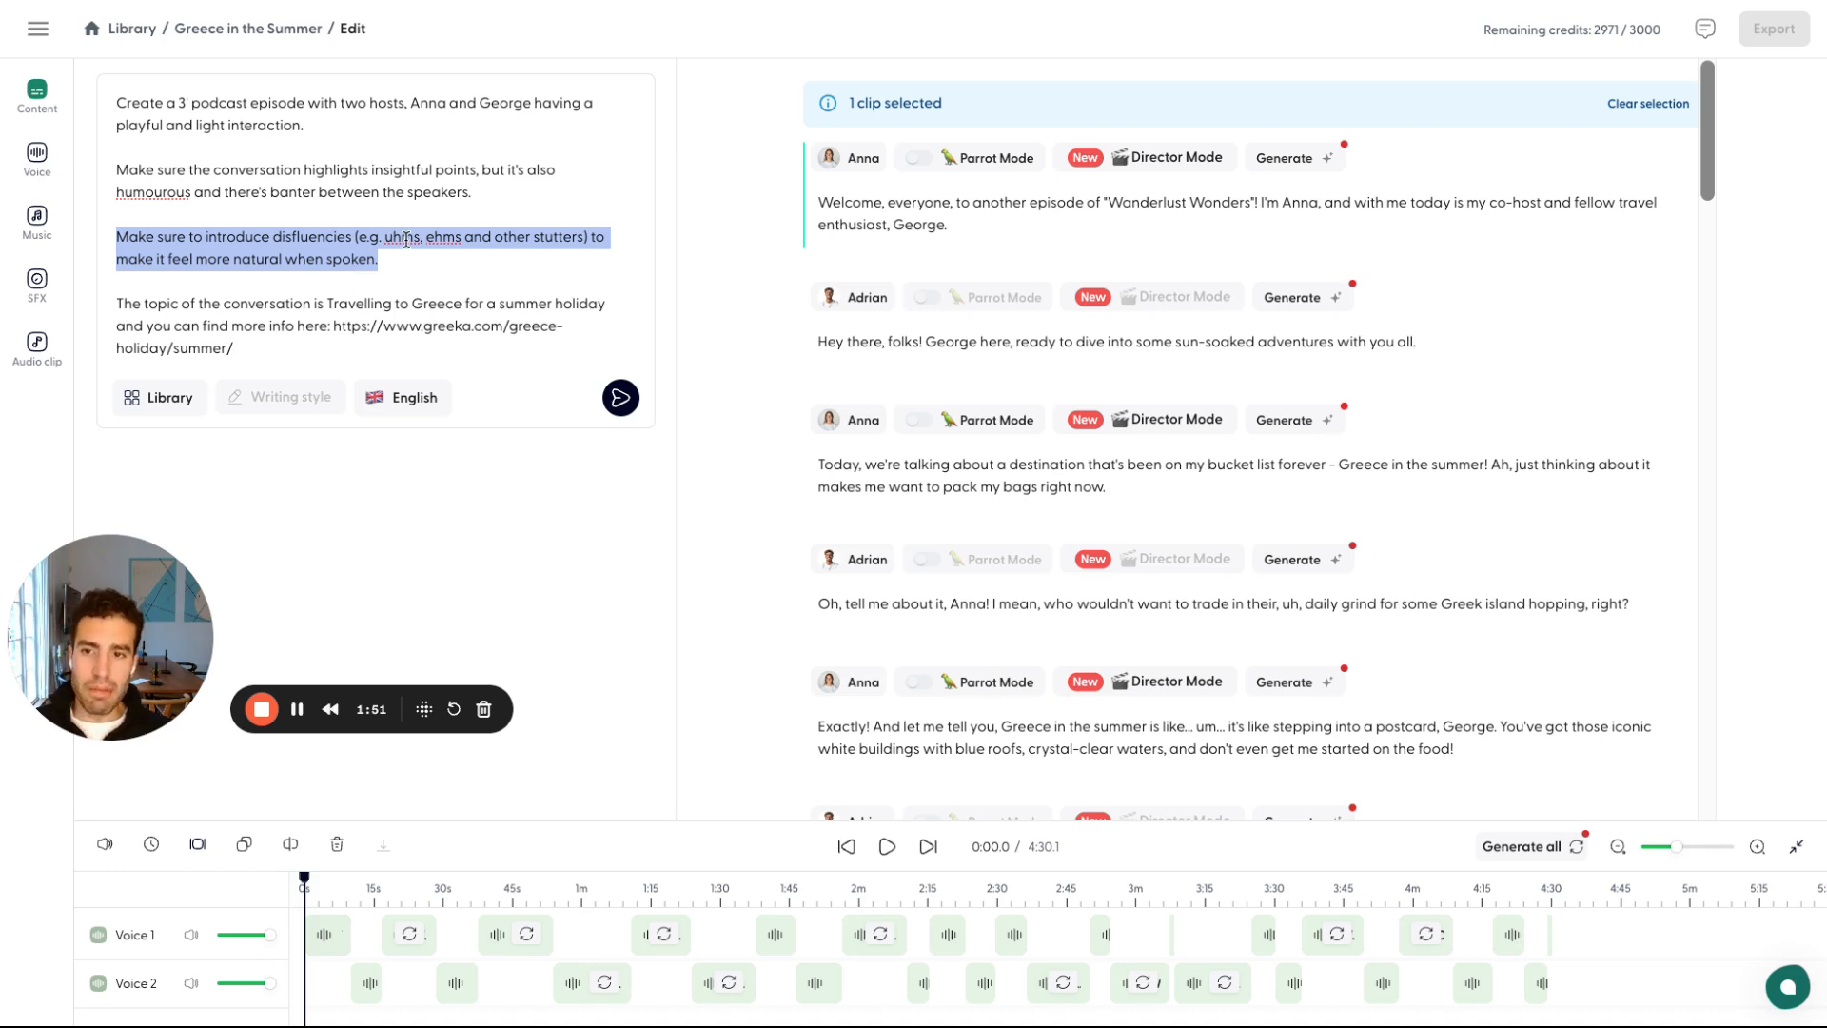
left_click(447, 240)
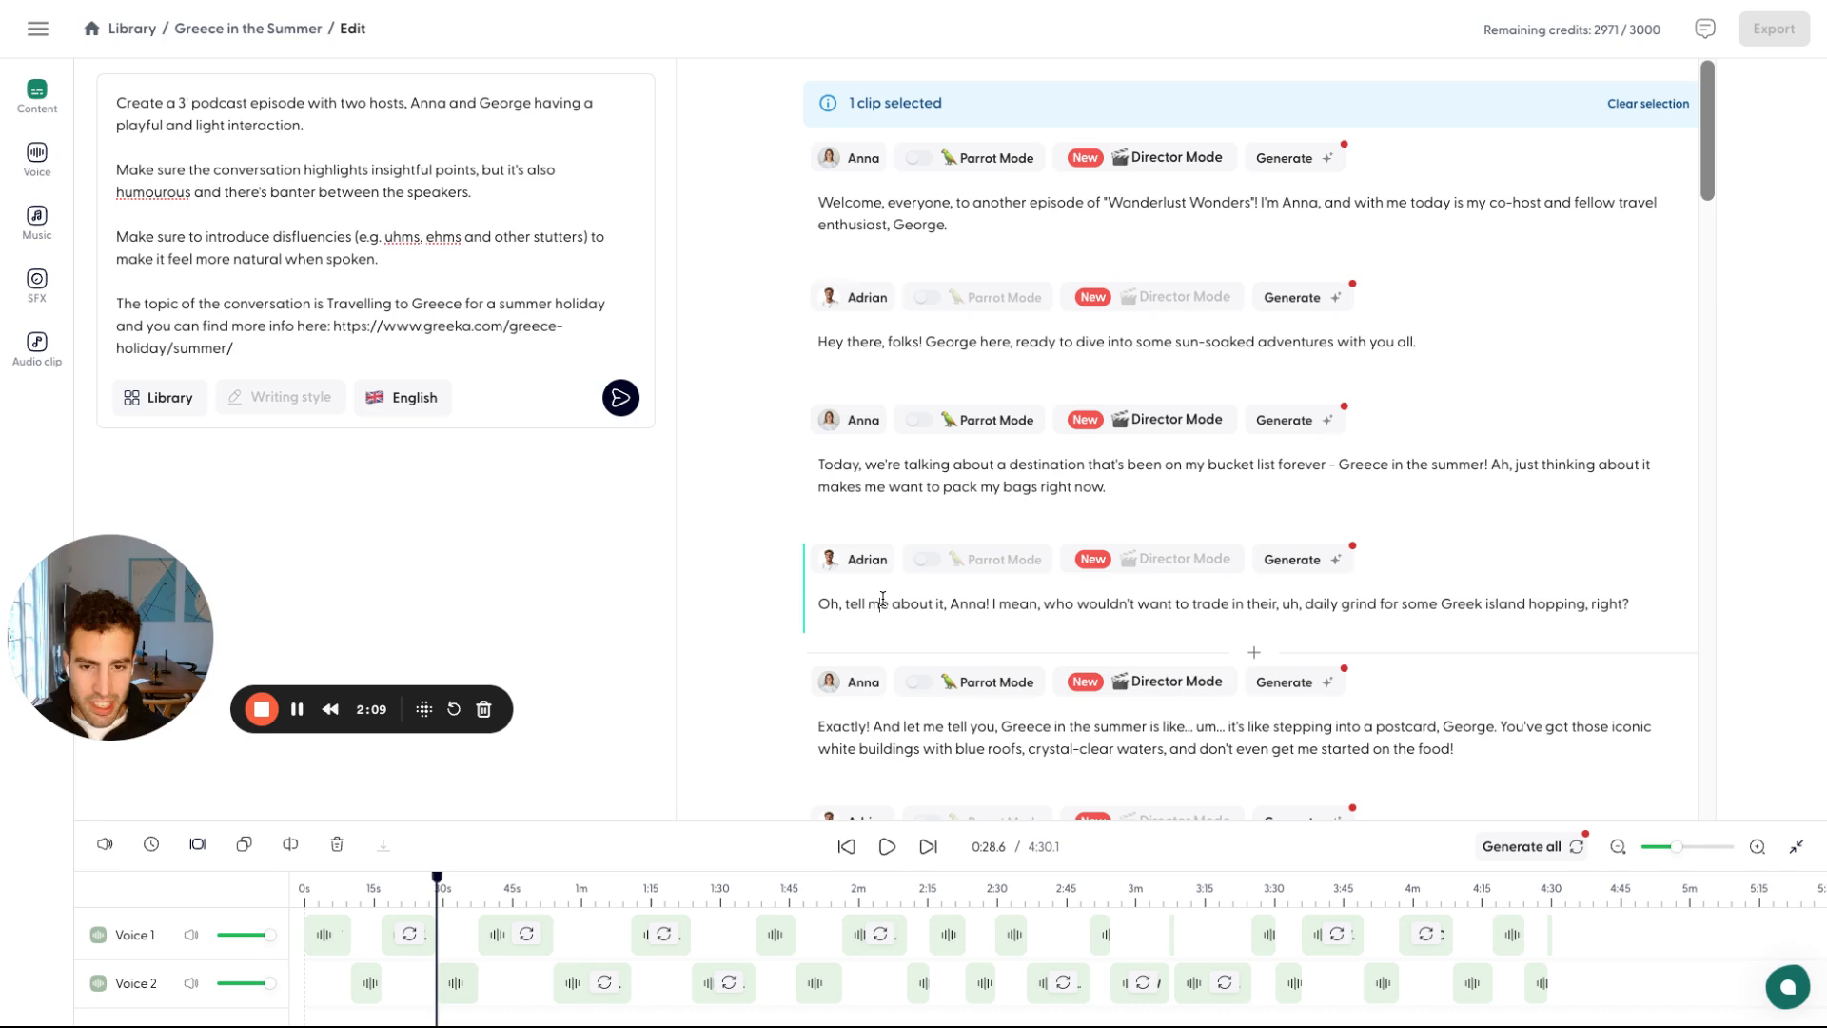
left_click(1301, 559)
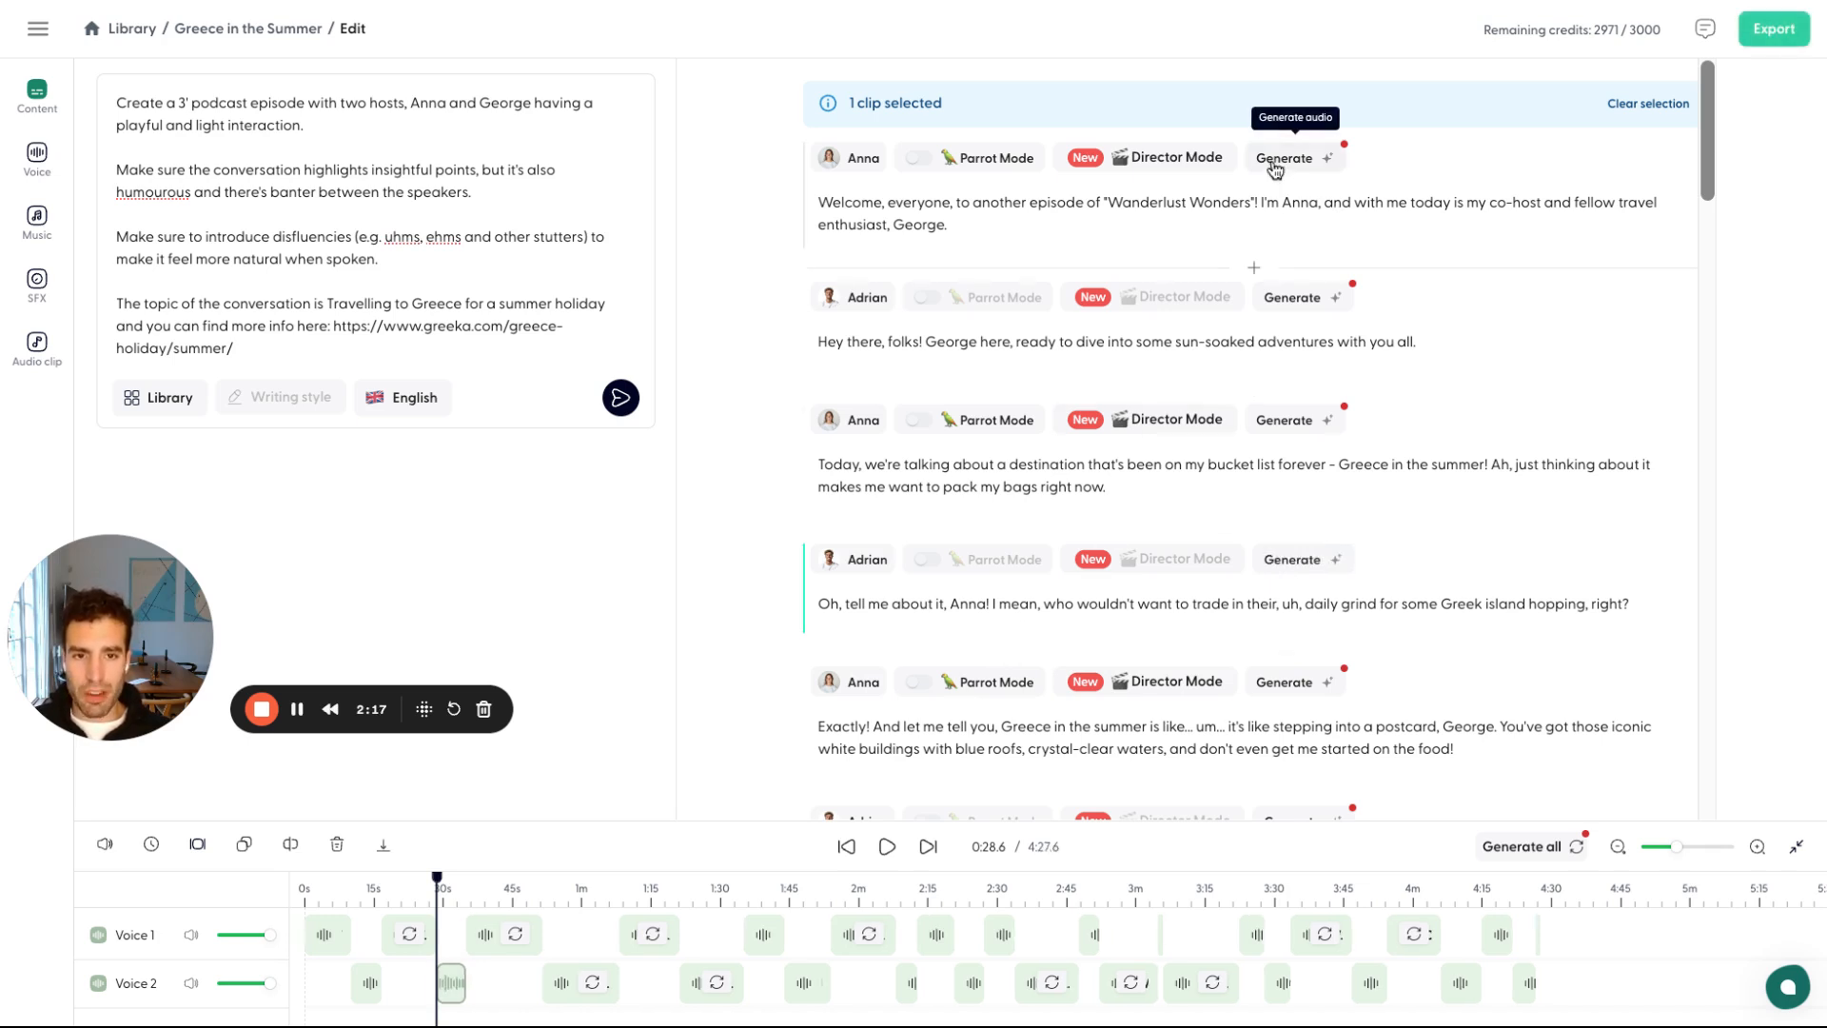
- Voice Anna's welcome line, zoom the timeline, stop playback, and open Anna's voice presets
left_click(1292, 157)
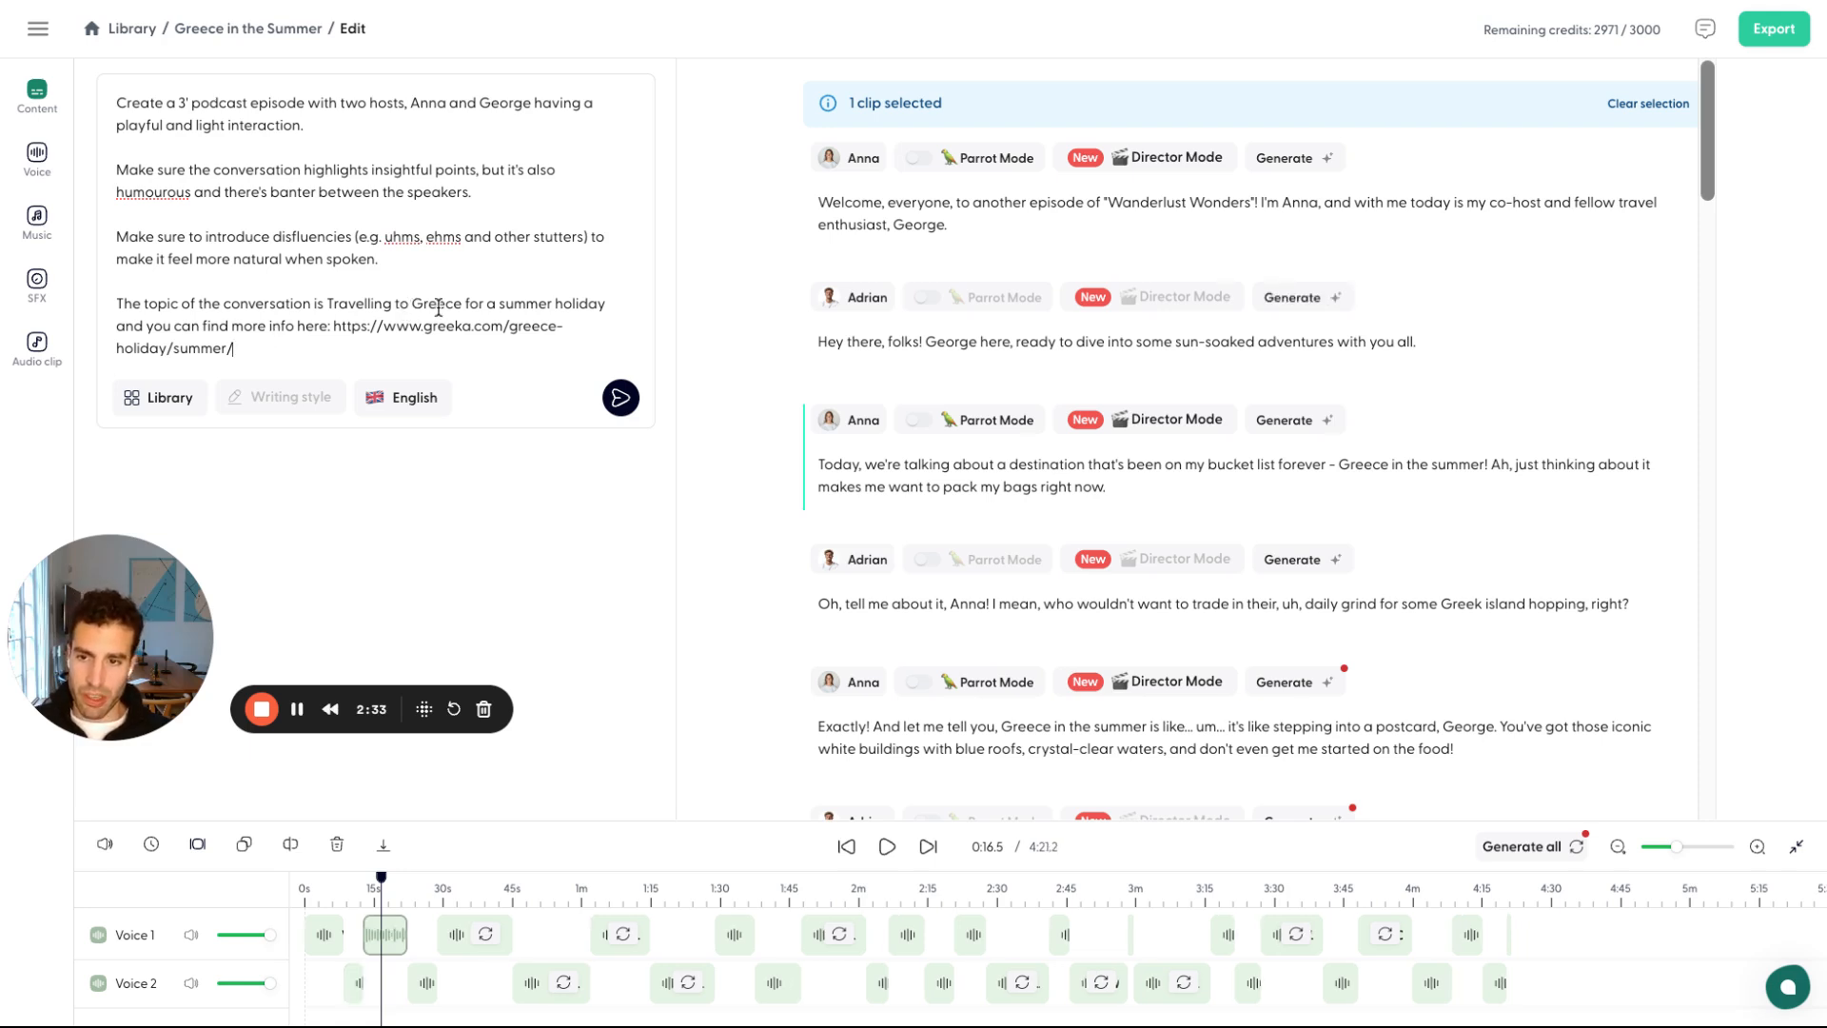
left_click_drag(330, 304, 456, 304)
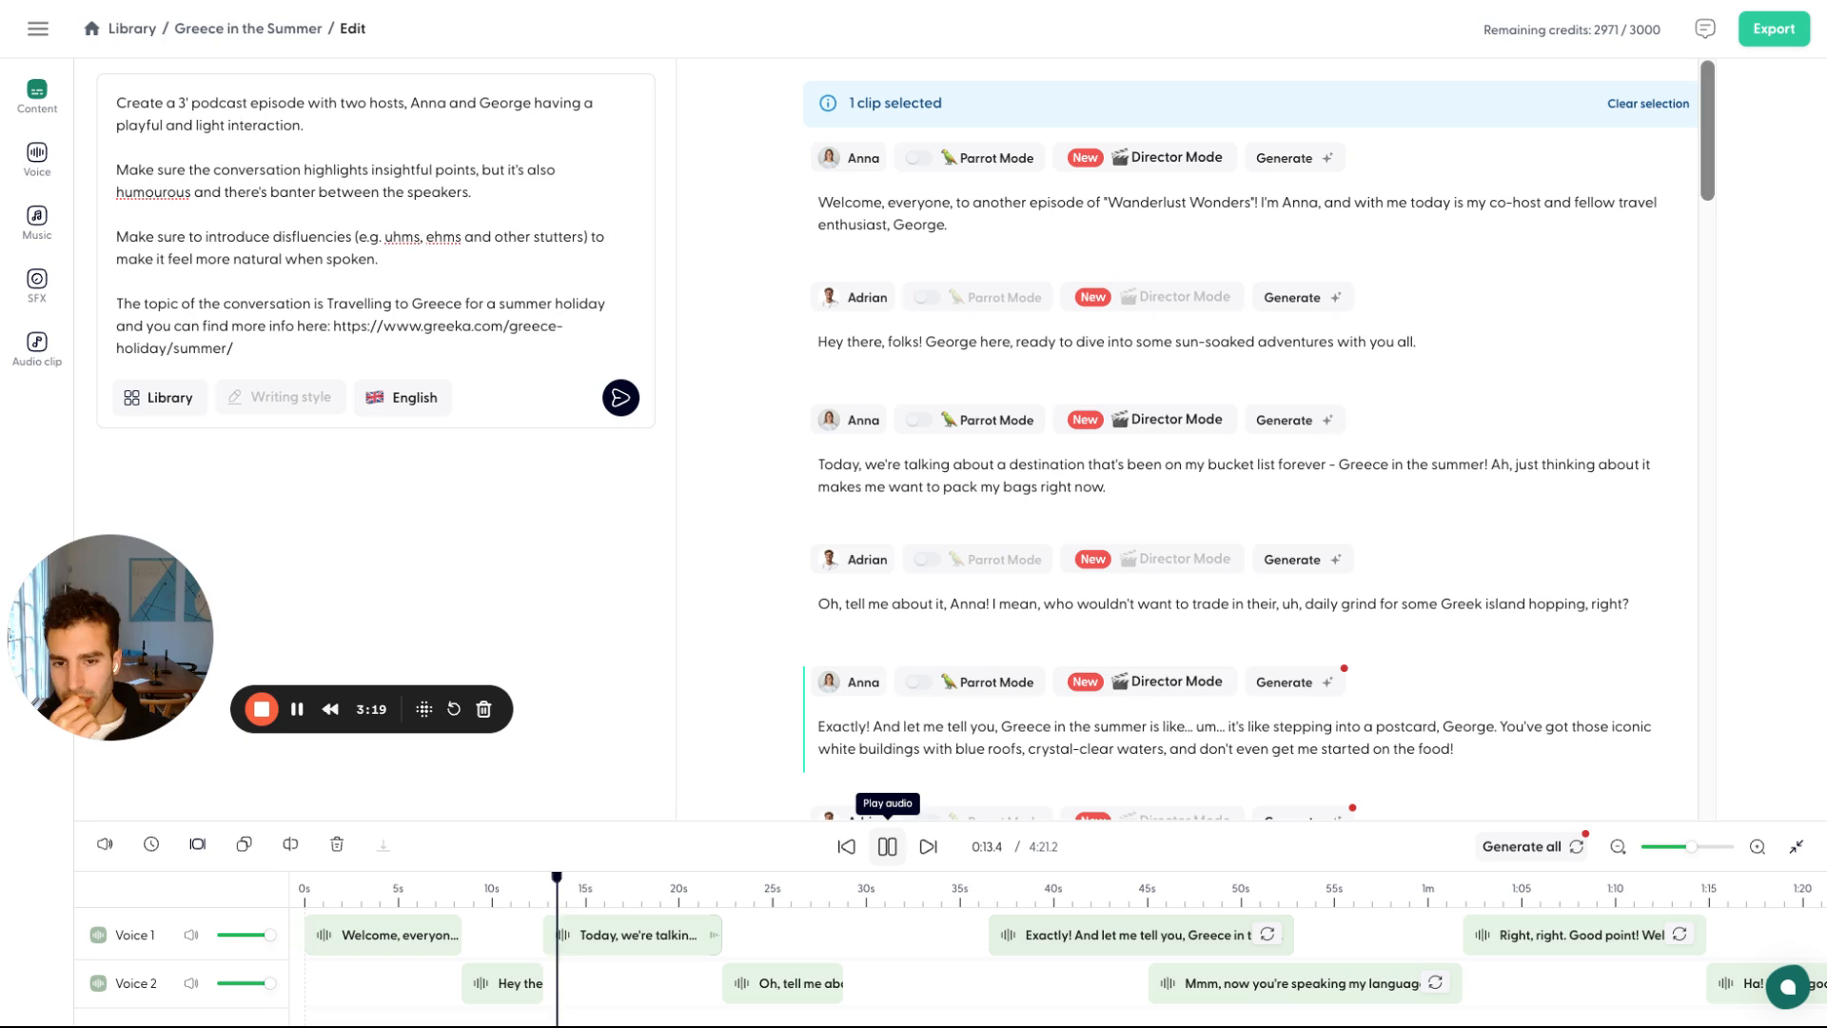
left_click(887, 847)
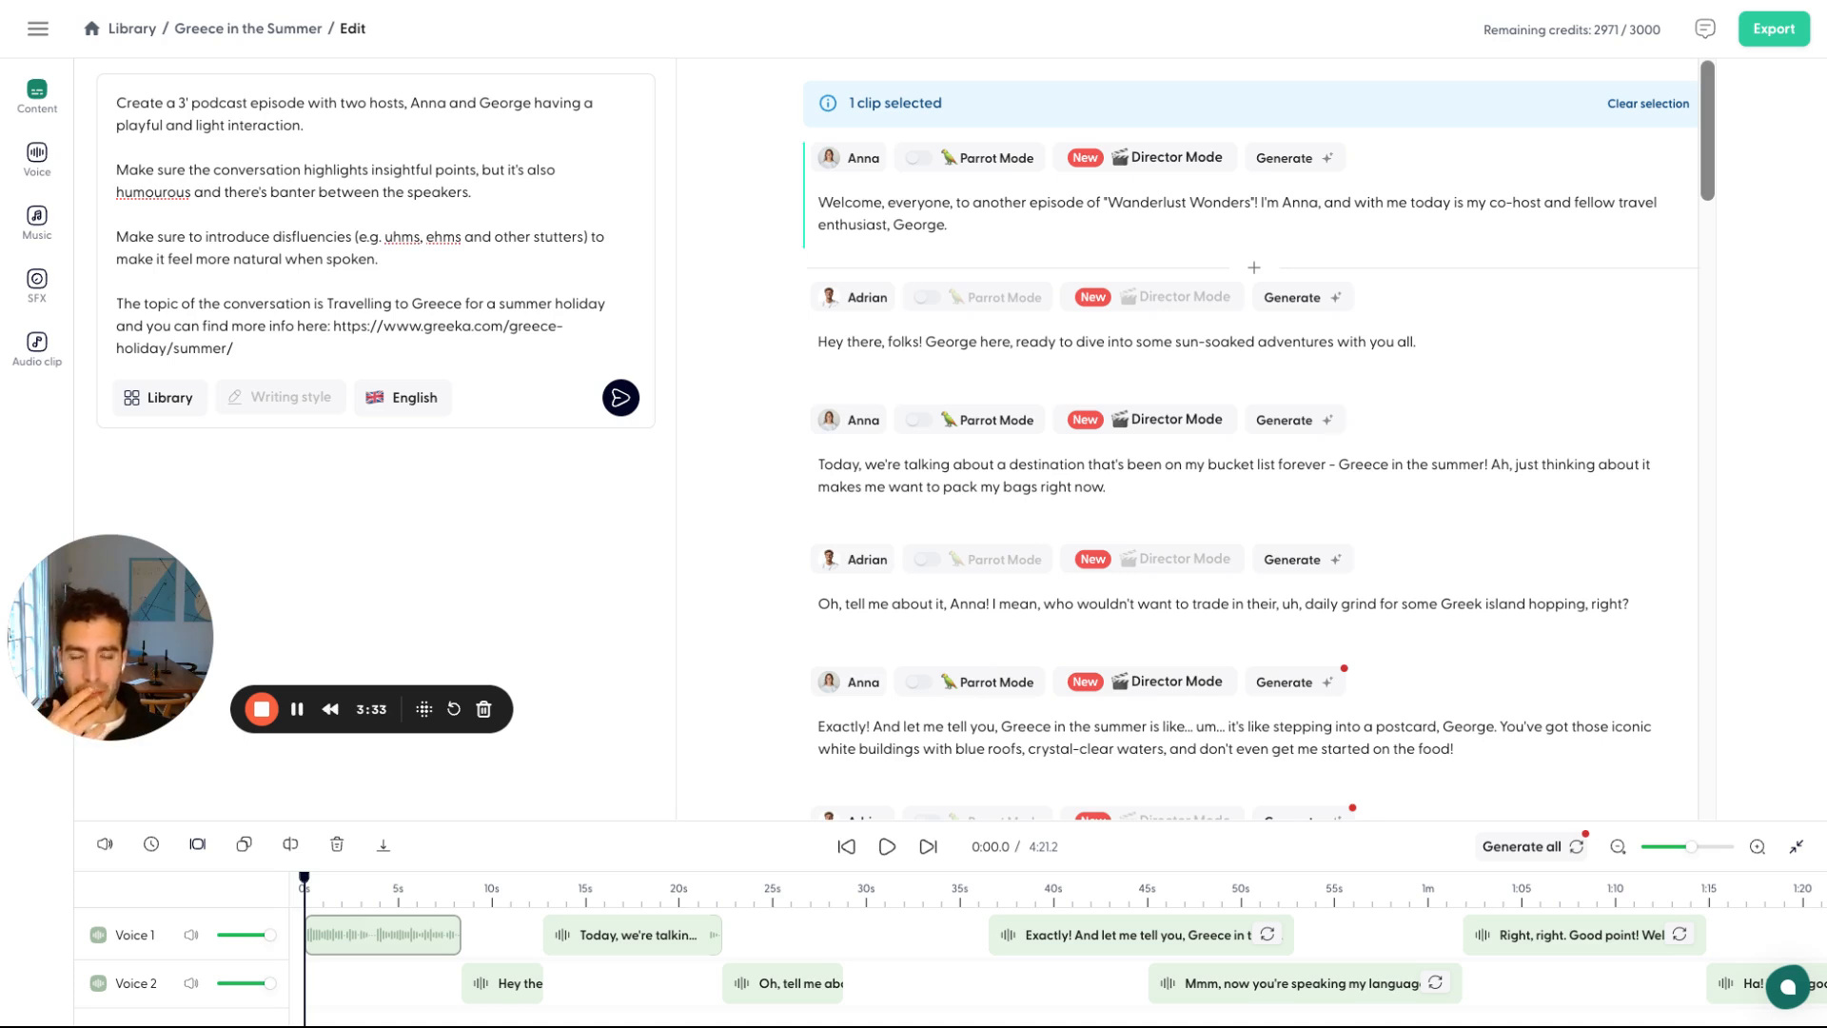
mouse_move(941, 369)
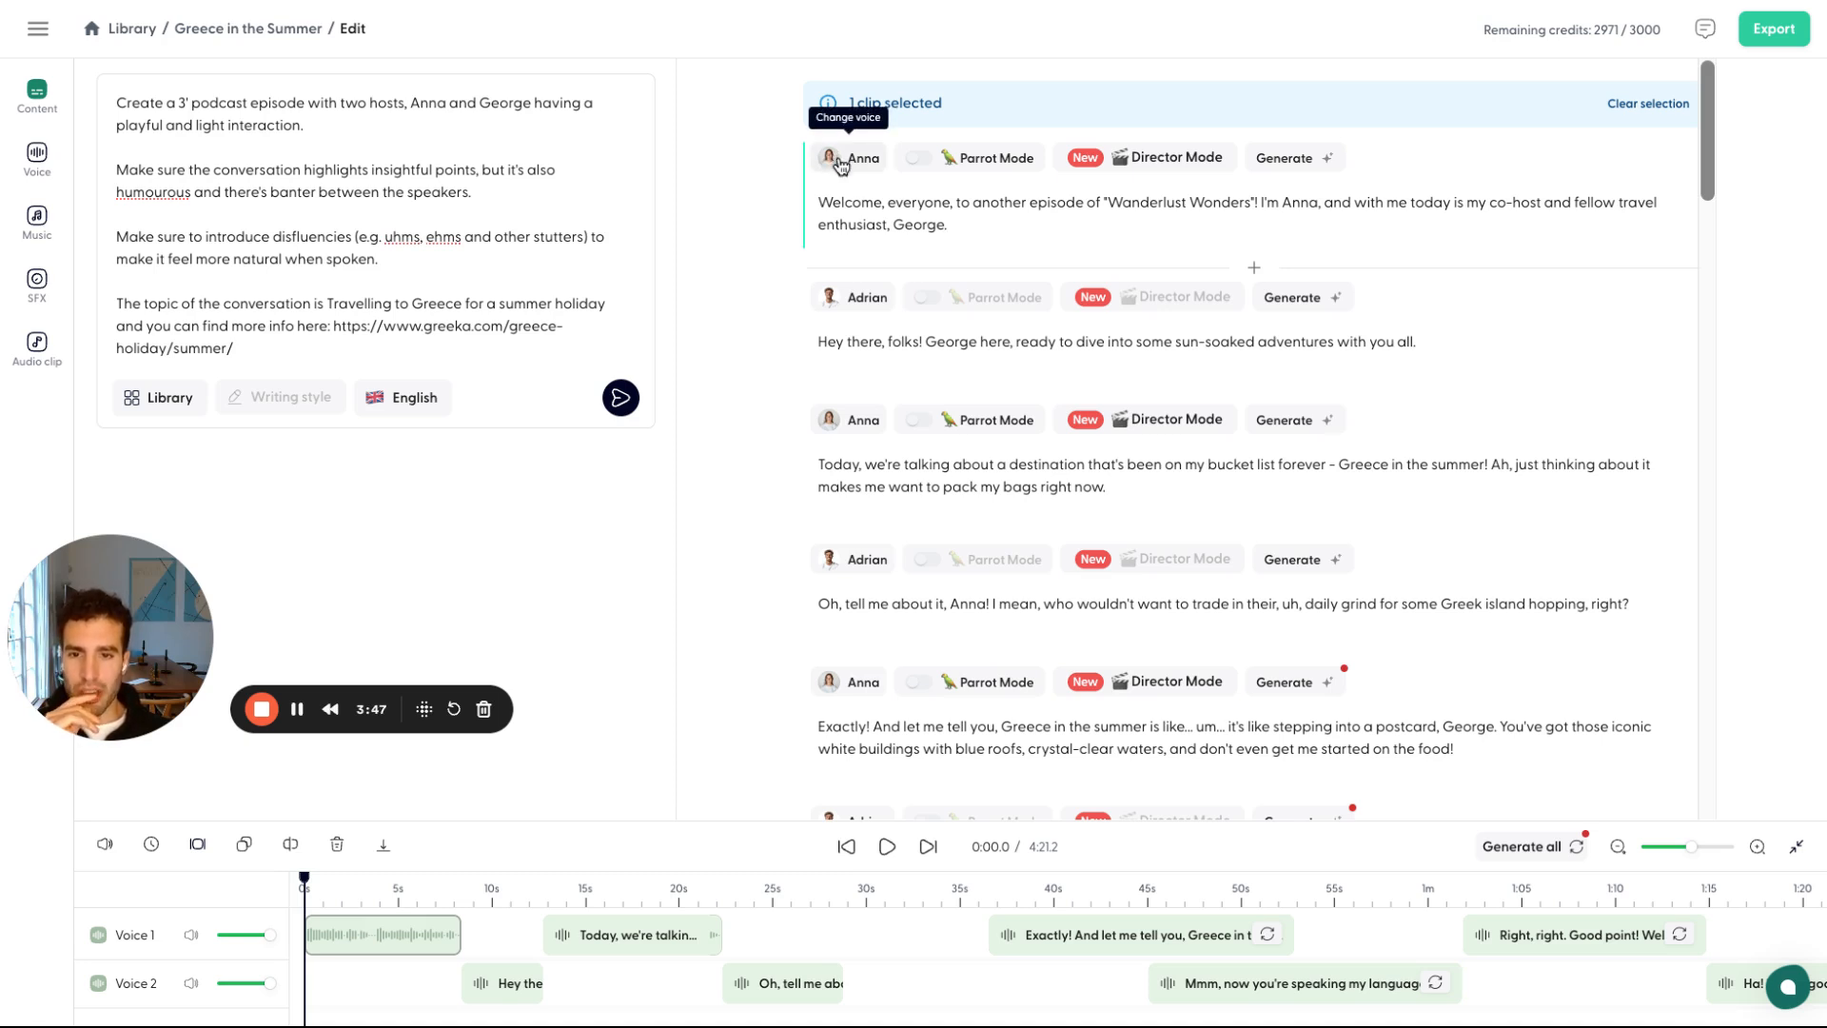
left_click(850, 157)
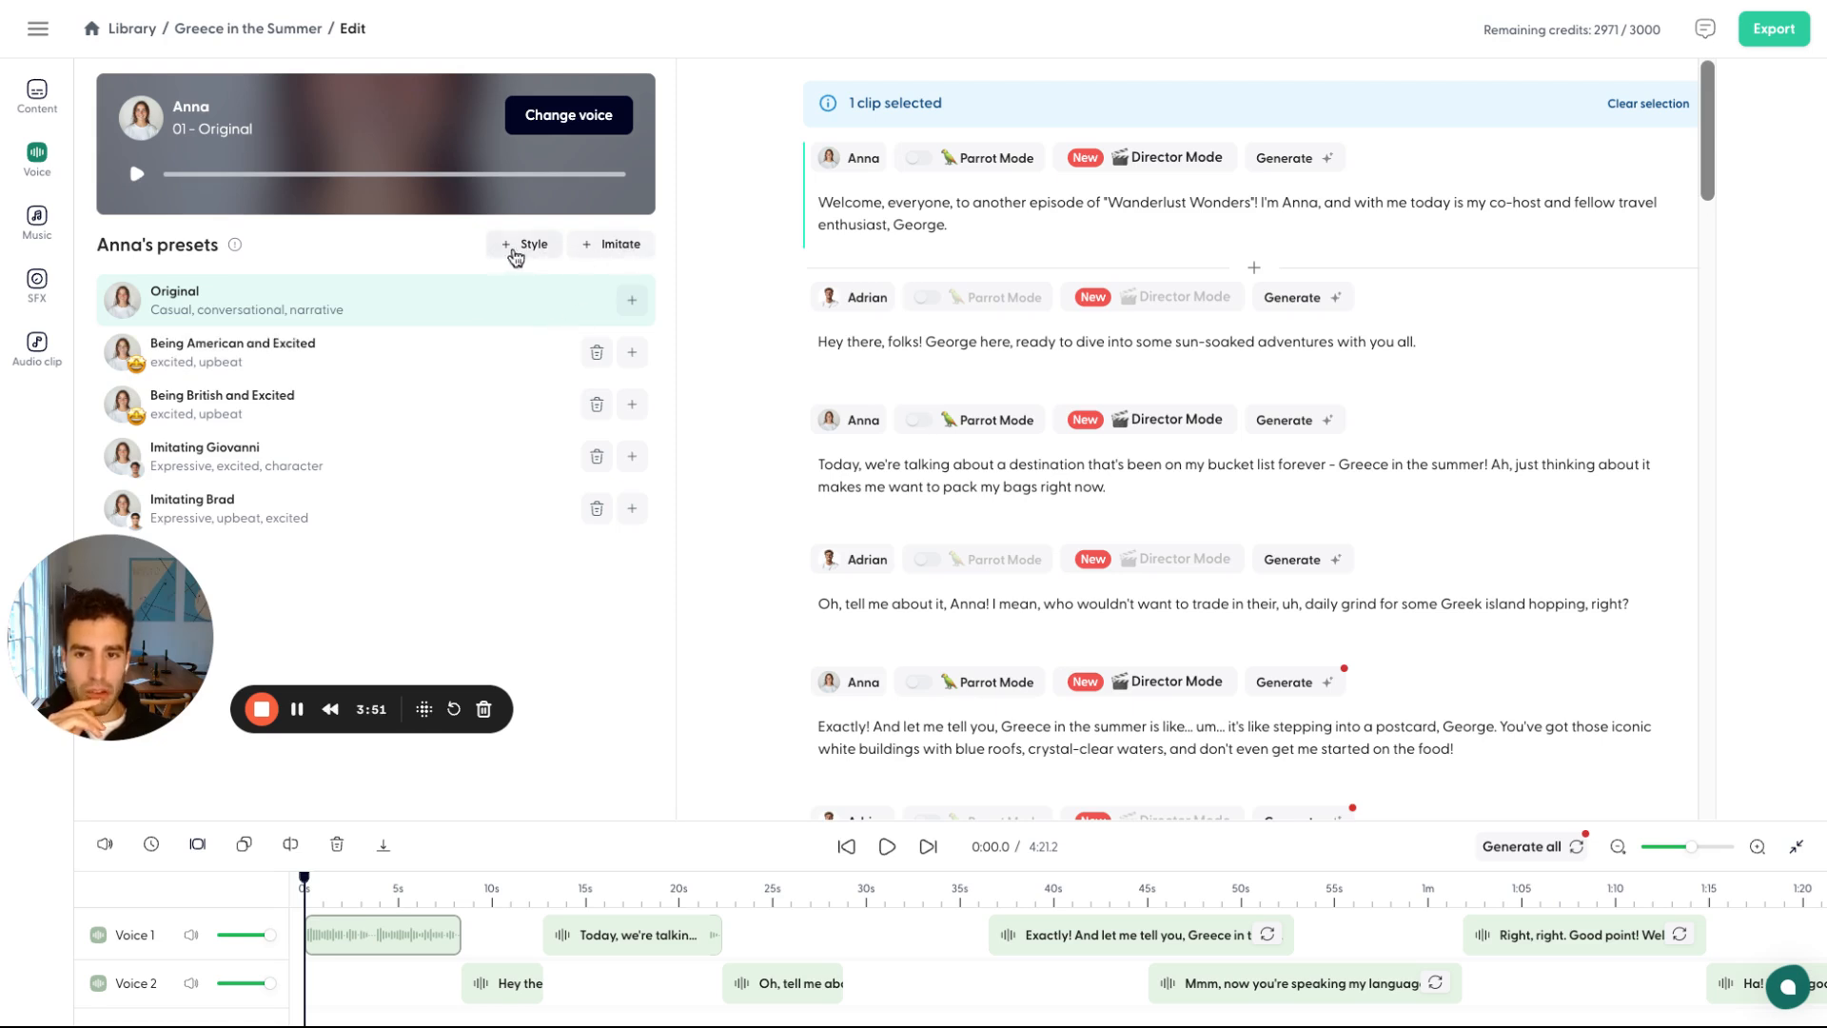
mouse_move(606, 268)
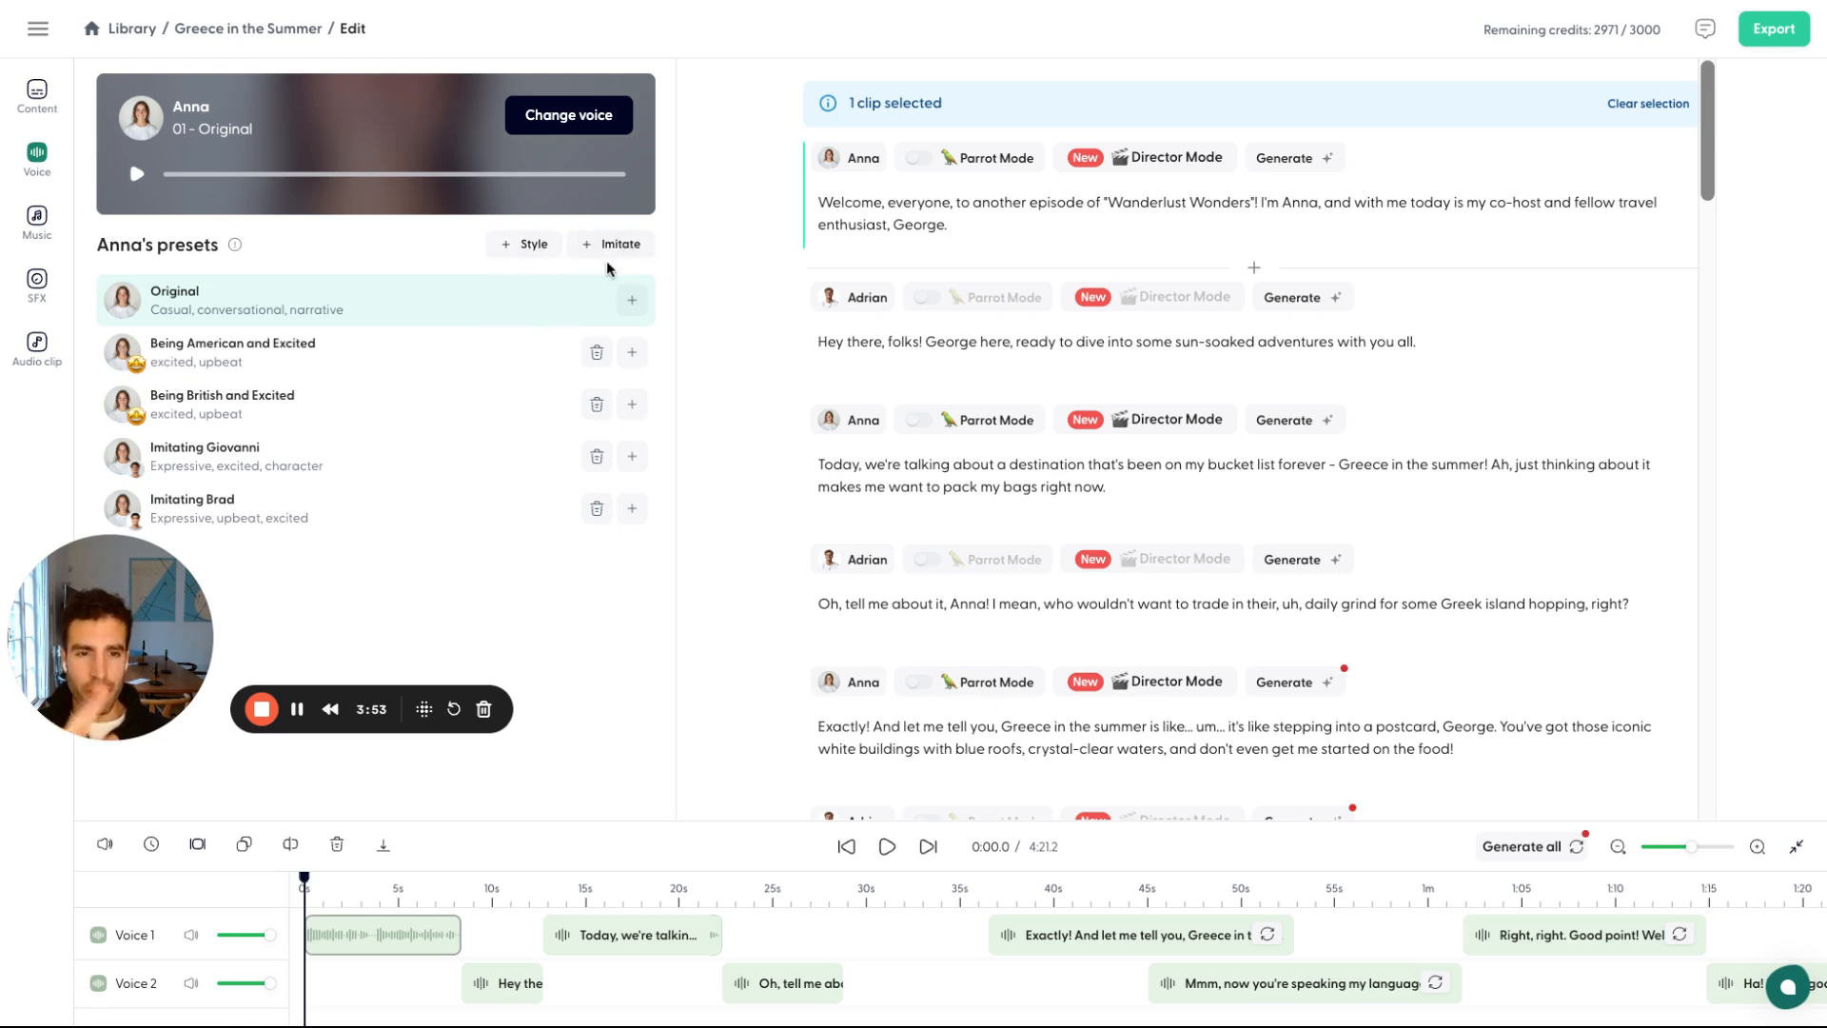
mouse_move(570, 268)
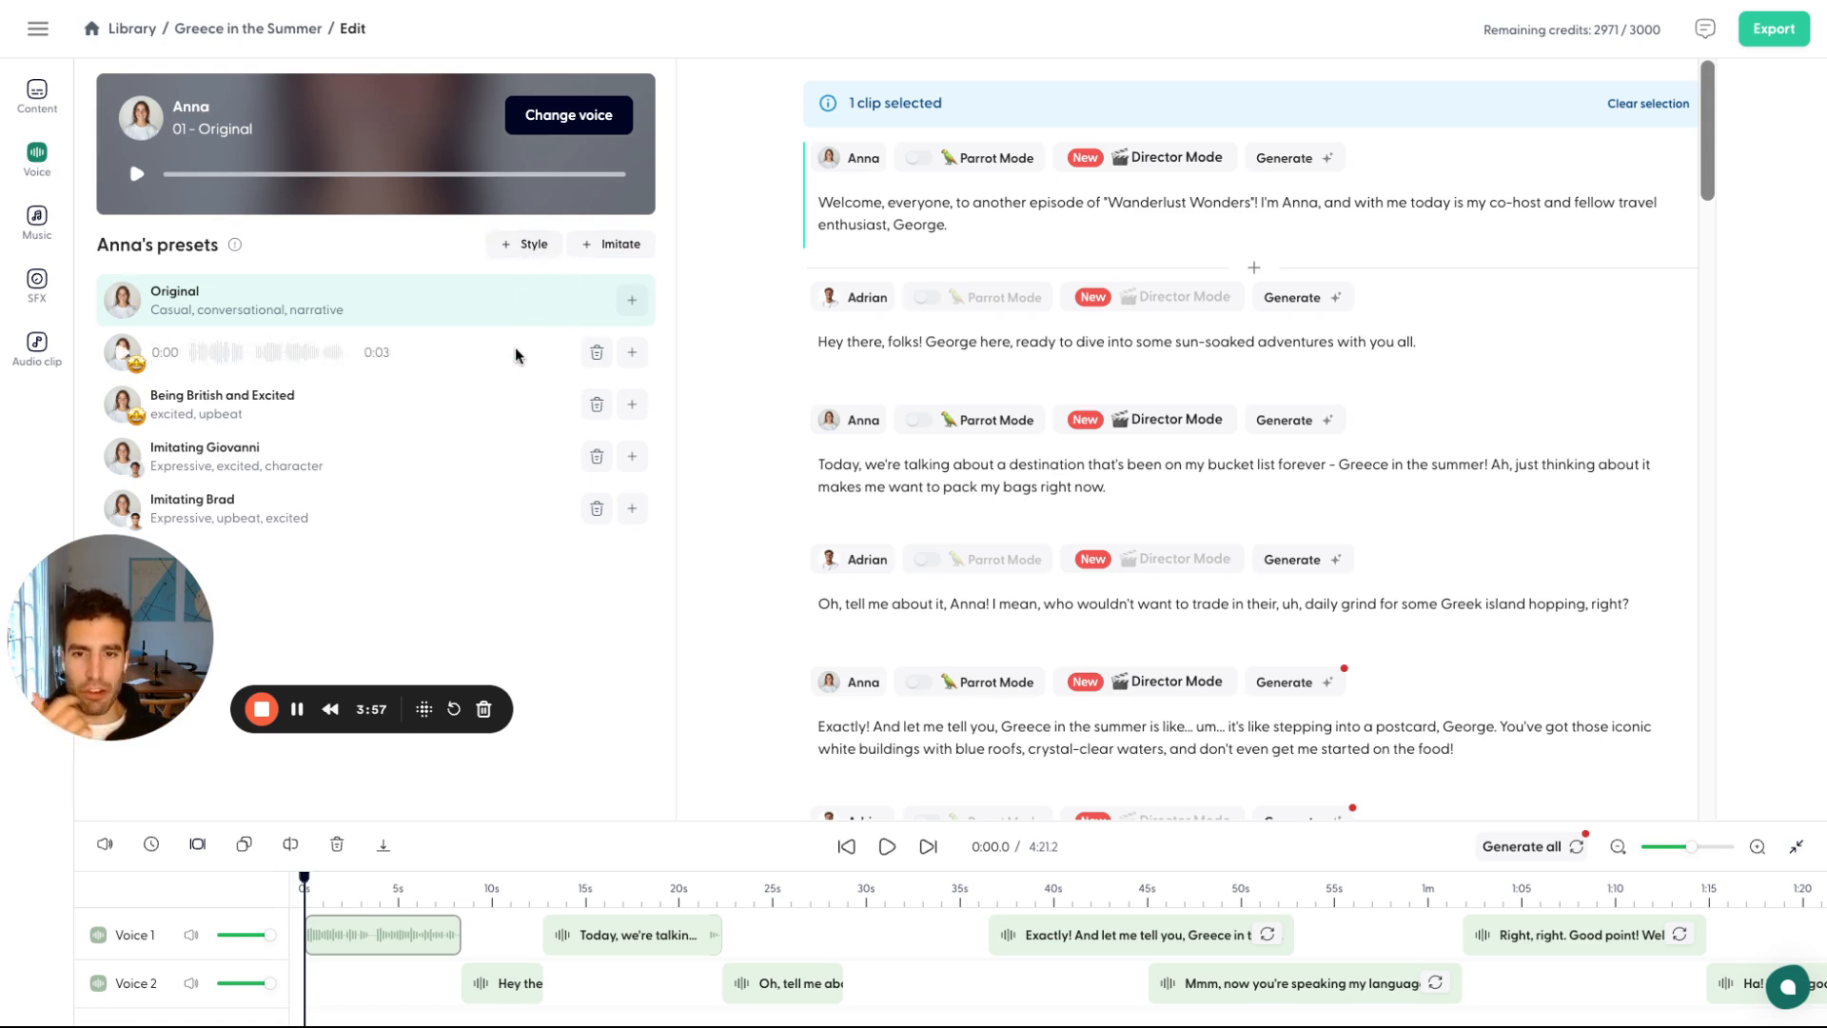
mouse_move(554, 341)
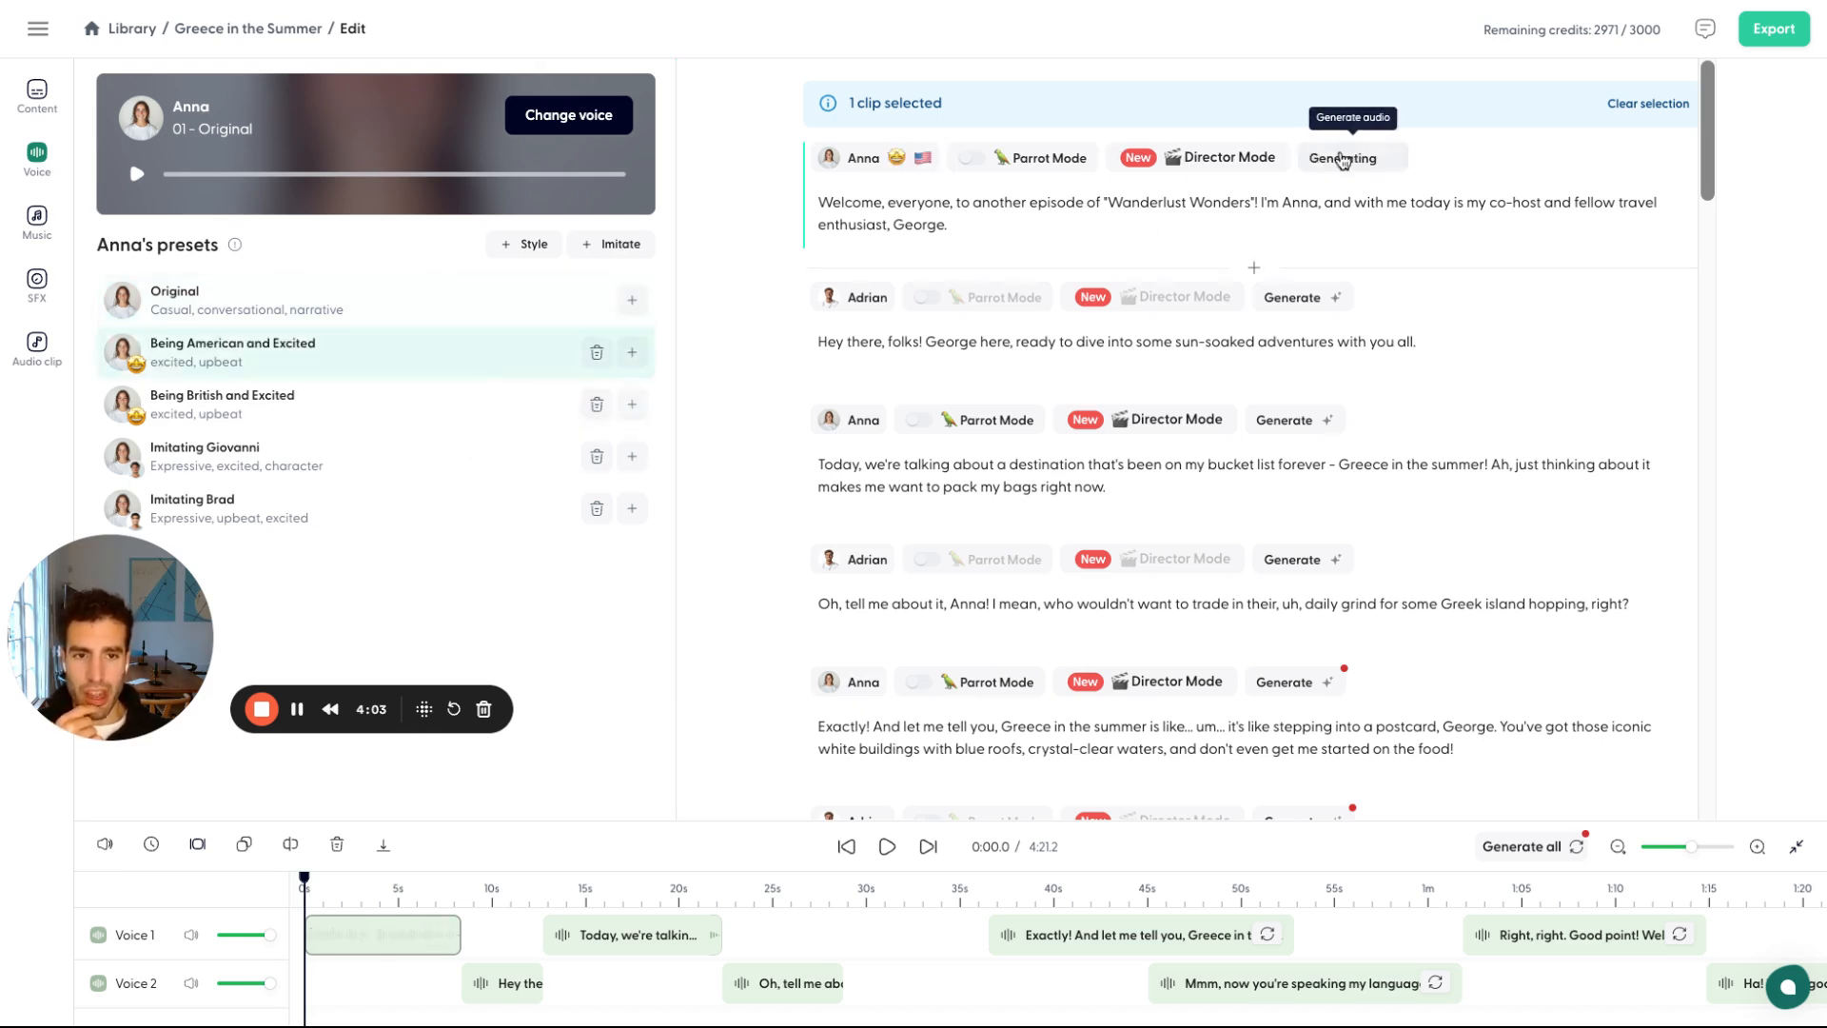
- Switch Anna to the 'Being American and Excited' preset and regenerate her welcome line
left_click(1350, 157)
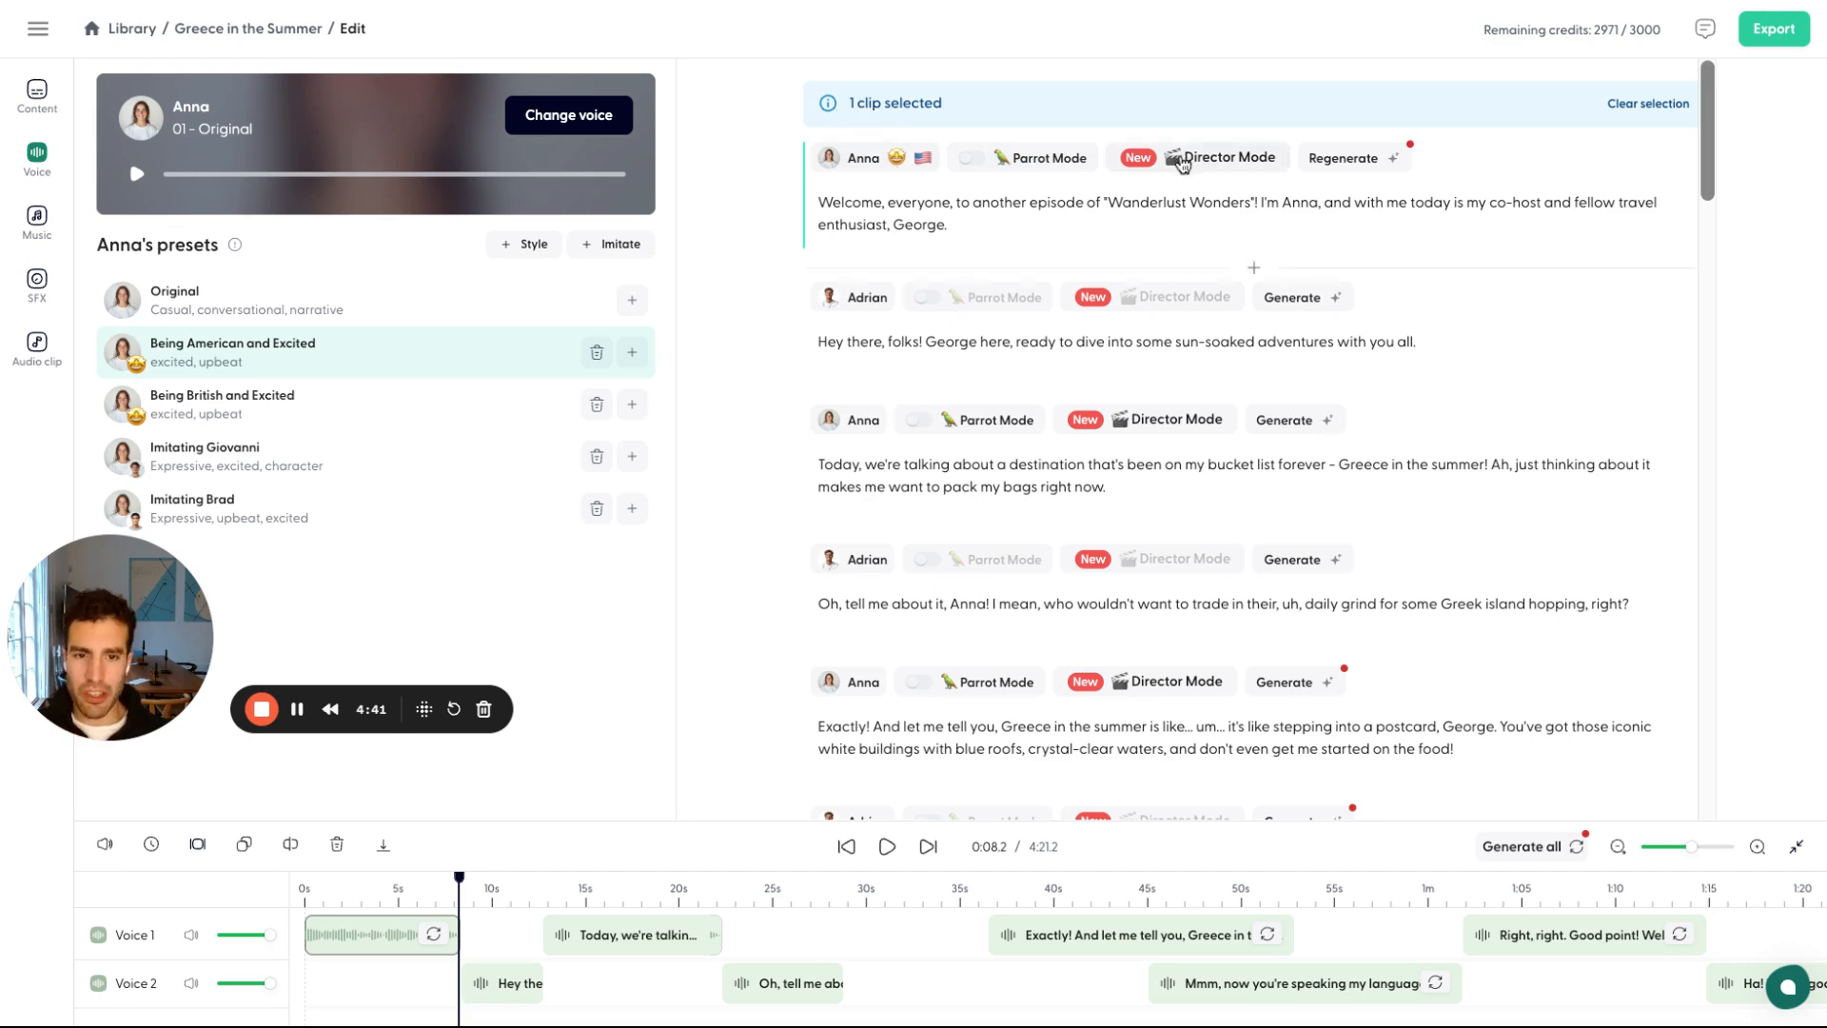
left_click(1223, 157)
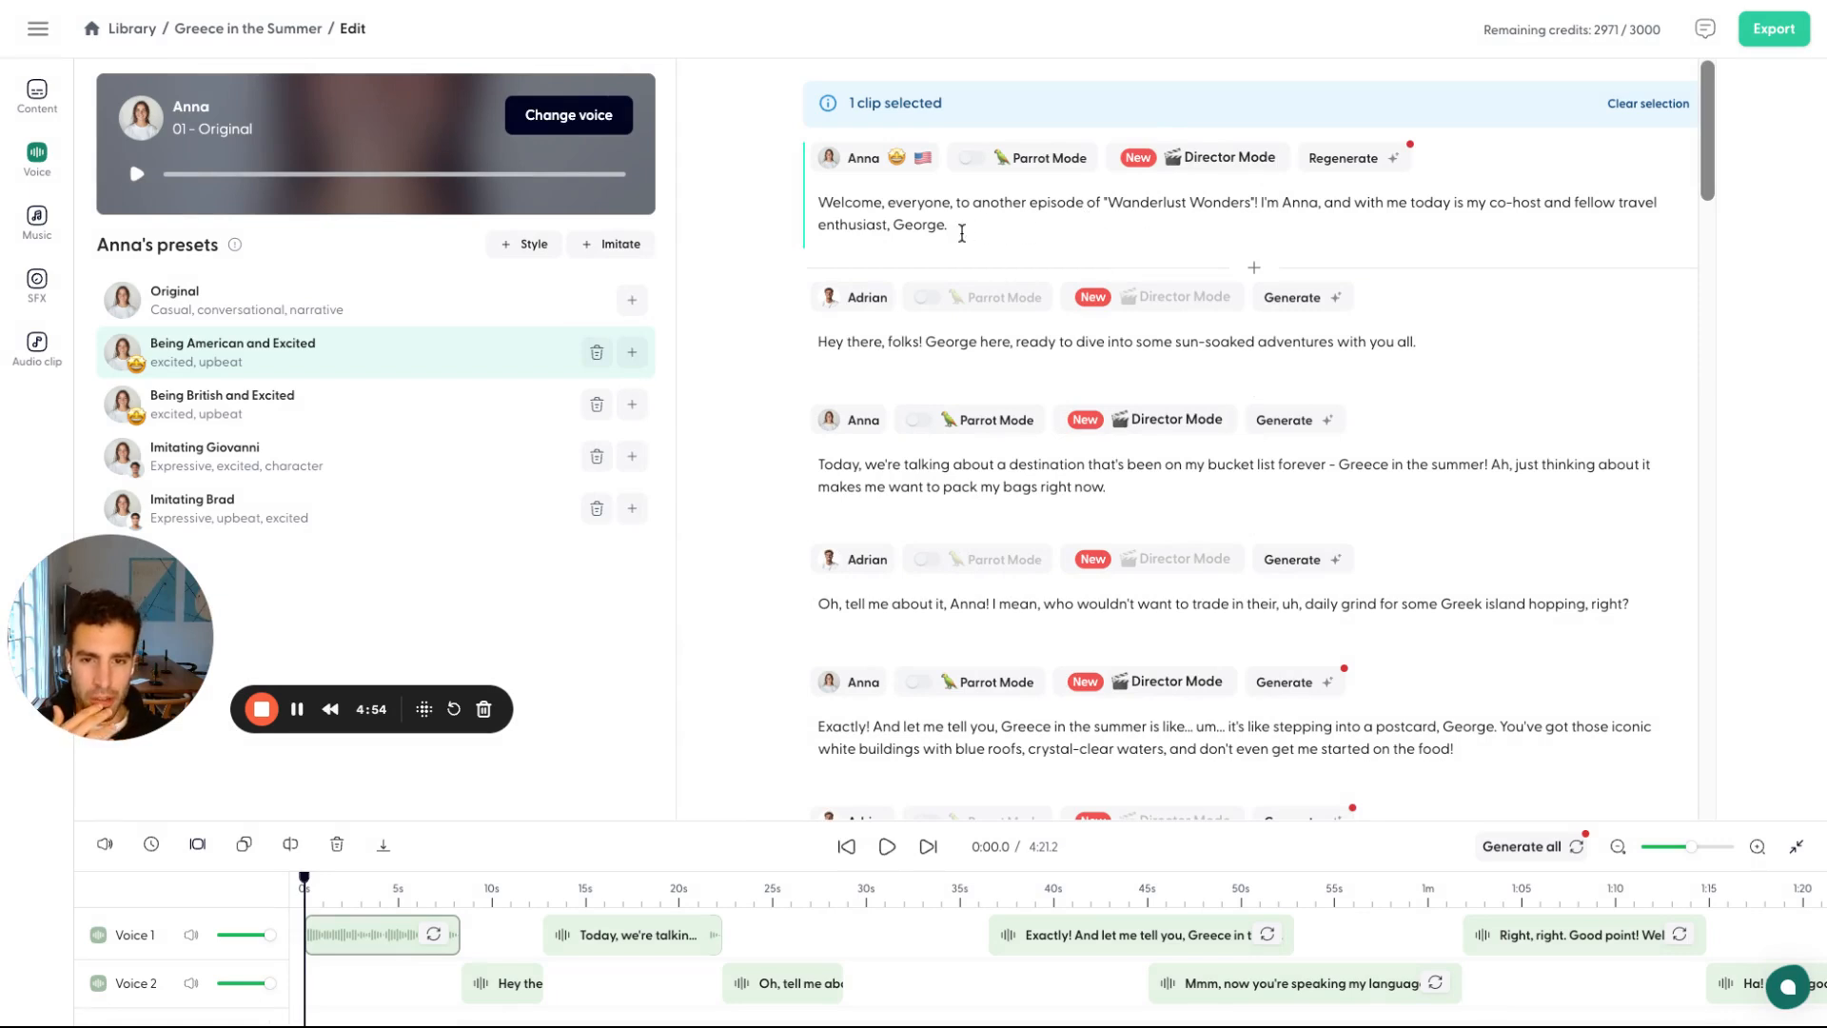
triple_click(1115, 342)
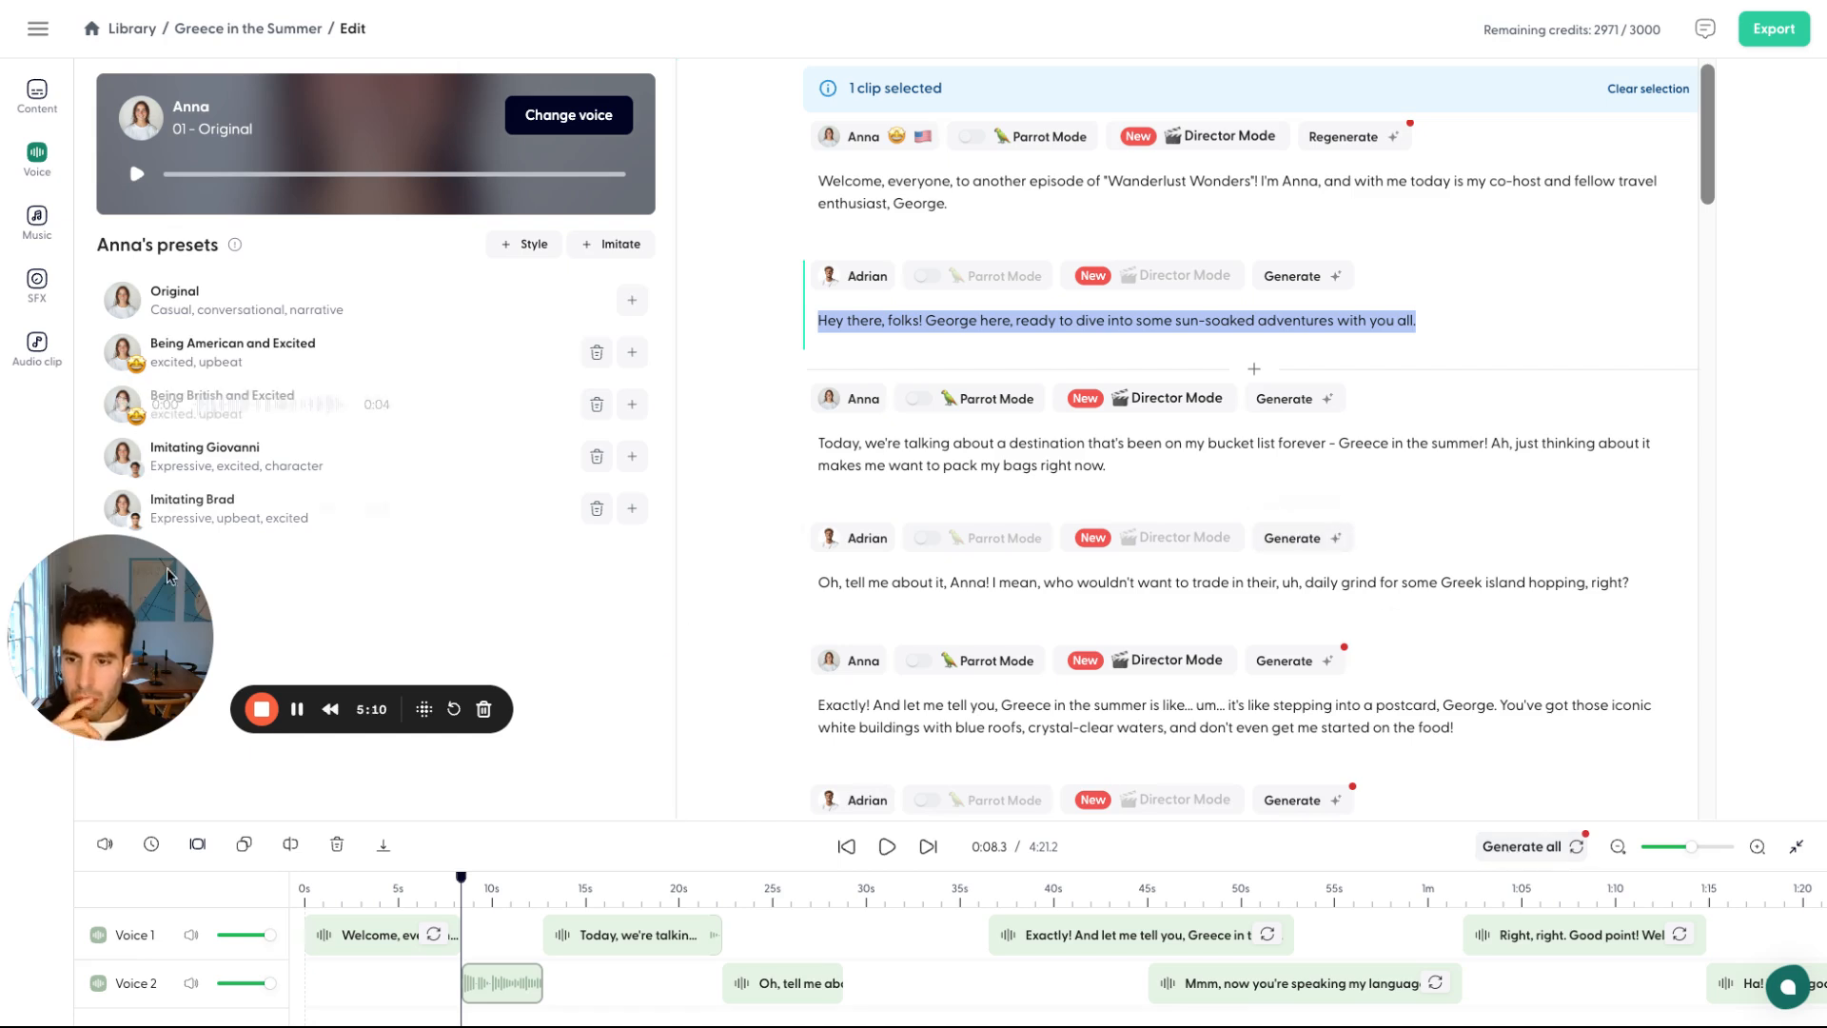
left_click_drag(109, 635, 1634, 222)
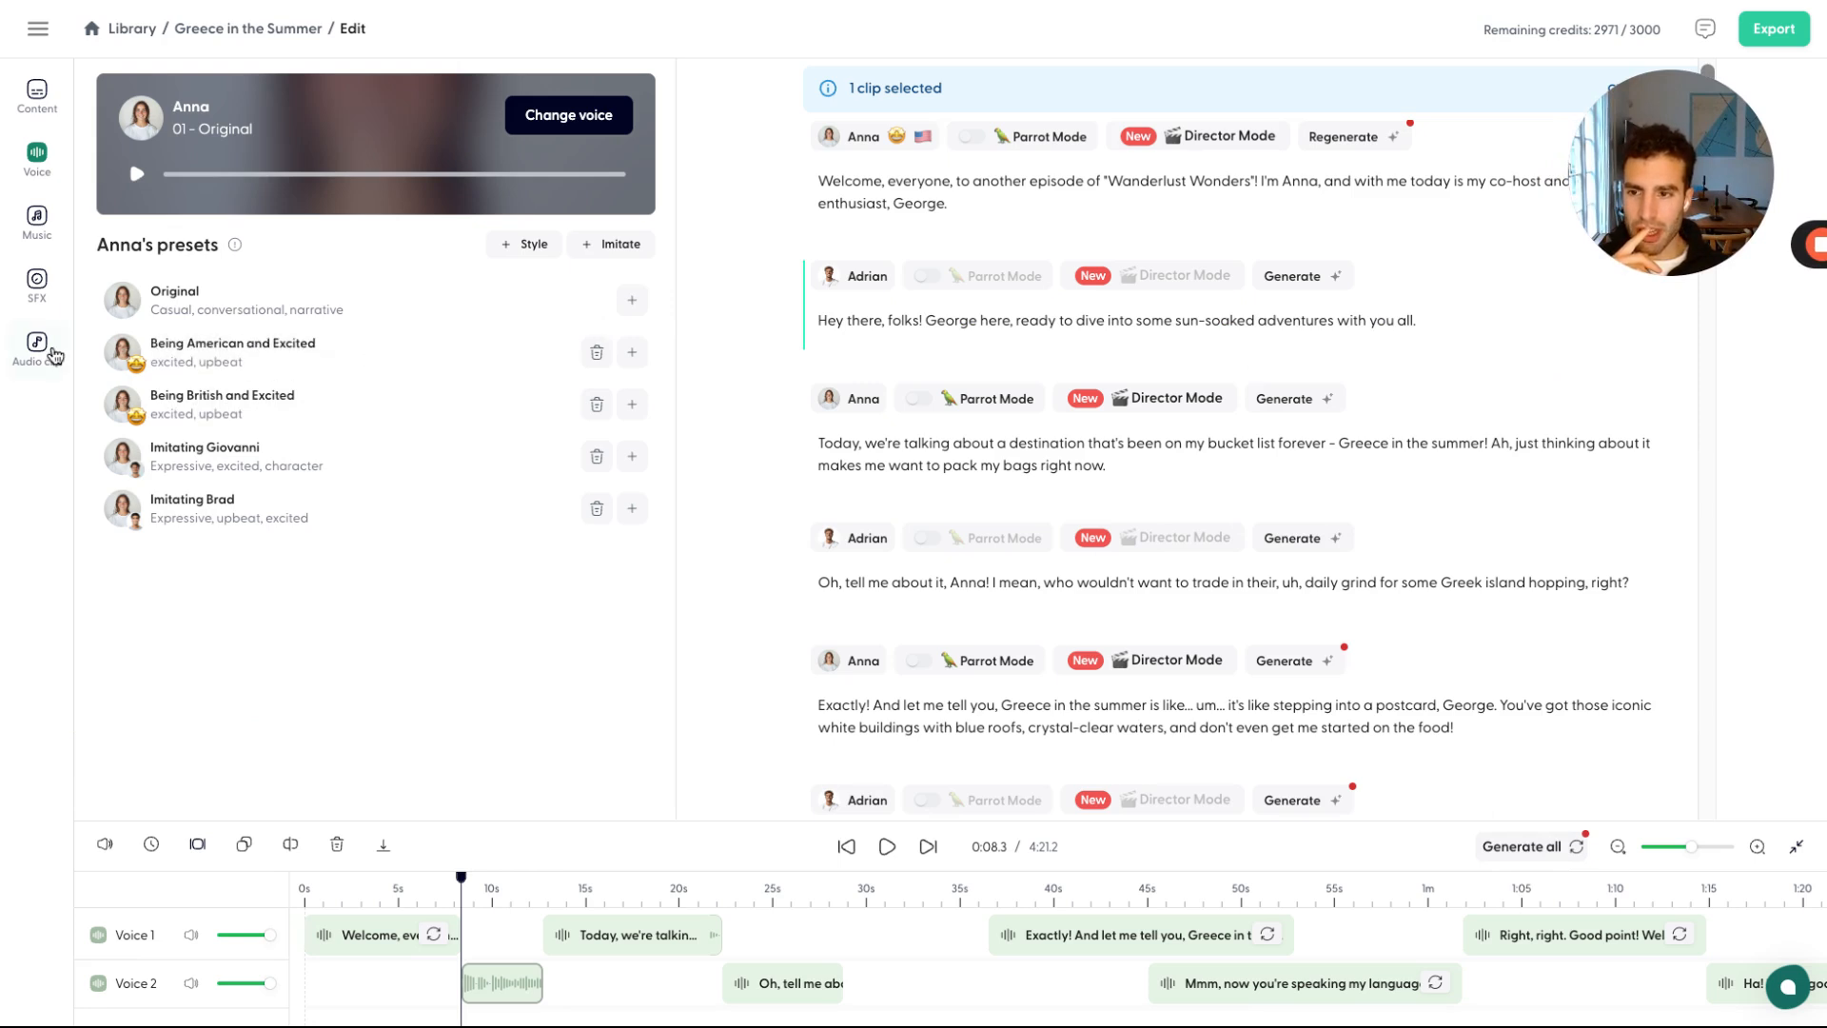
- Add 'Ascend to Triumph' from the music library, aligned to the episode start
left_click(36, 222)
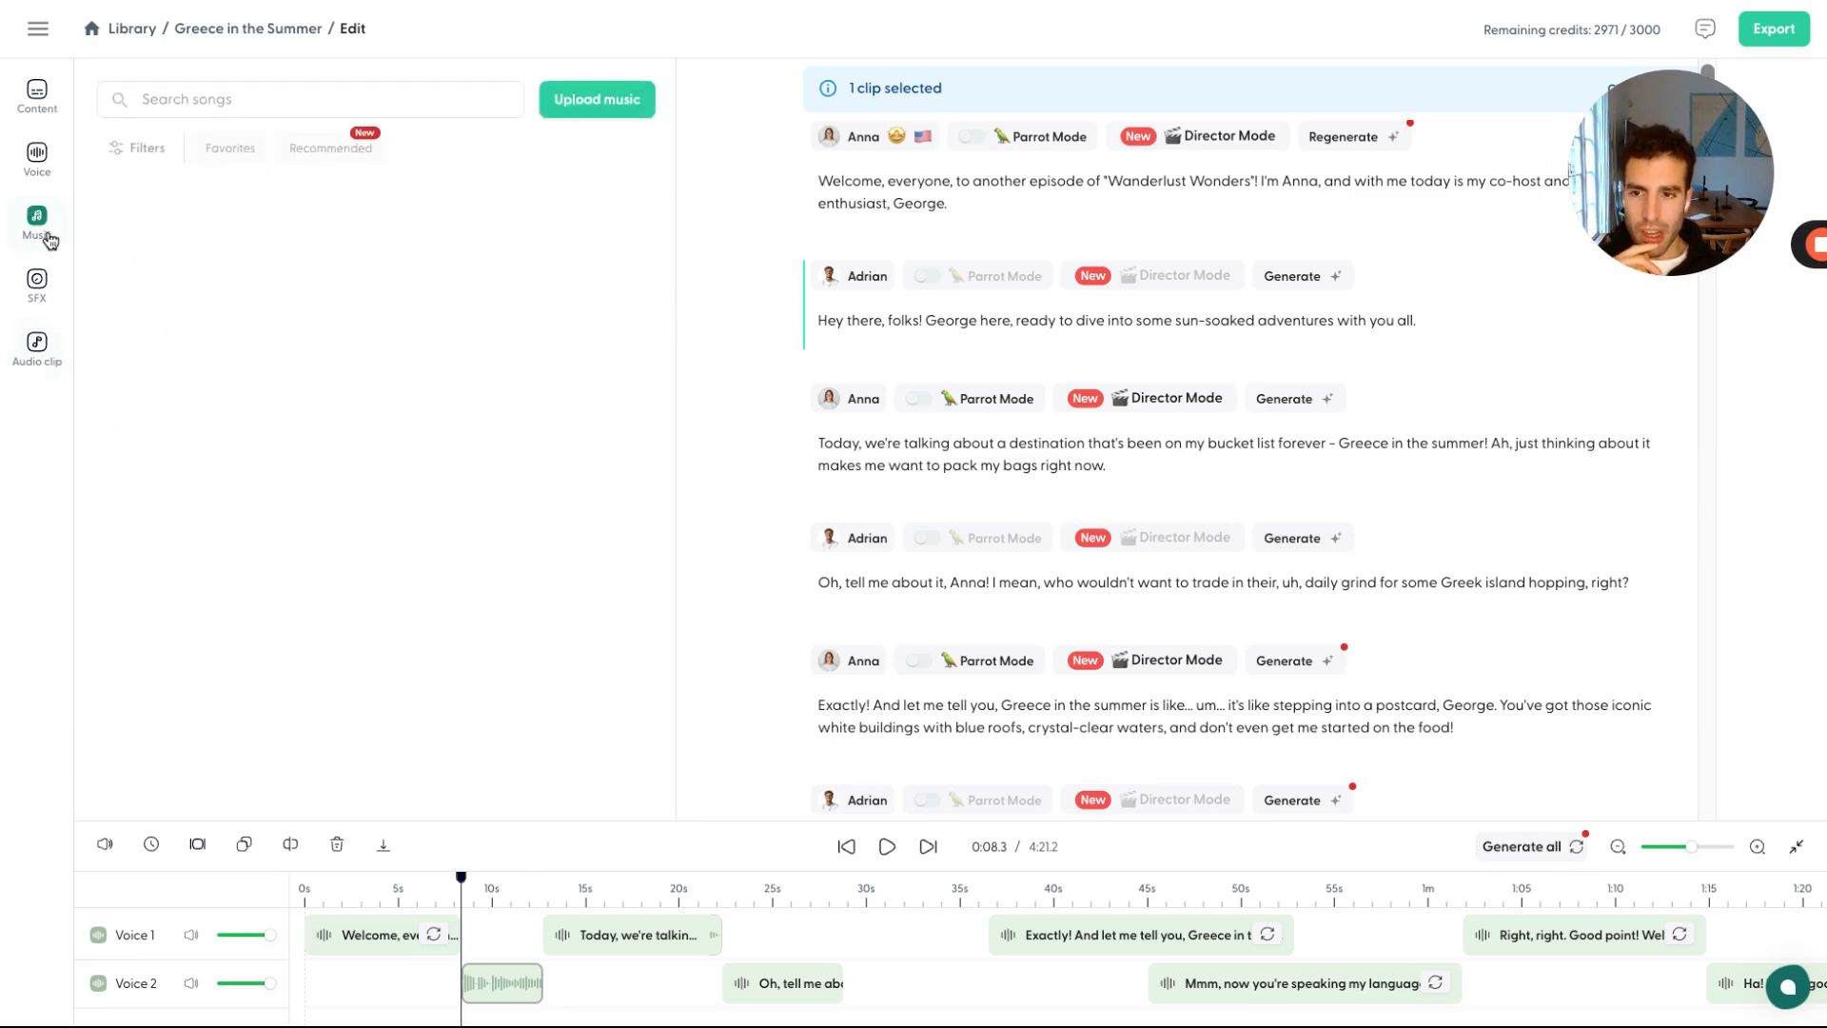
left_click(36, 222)
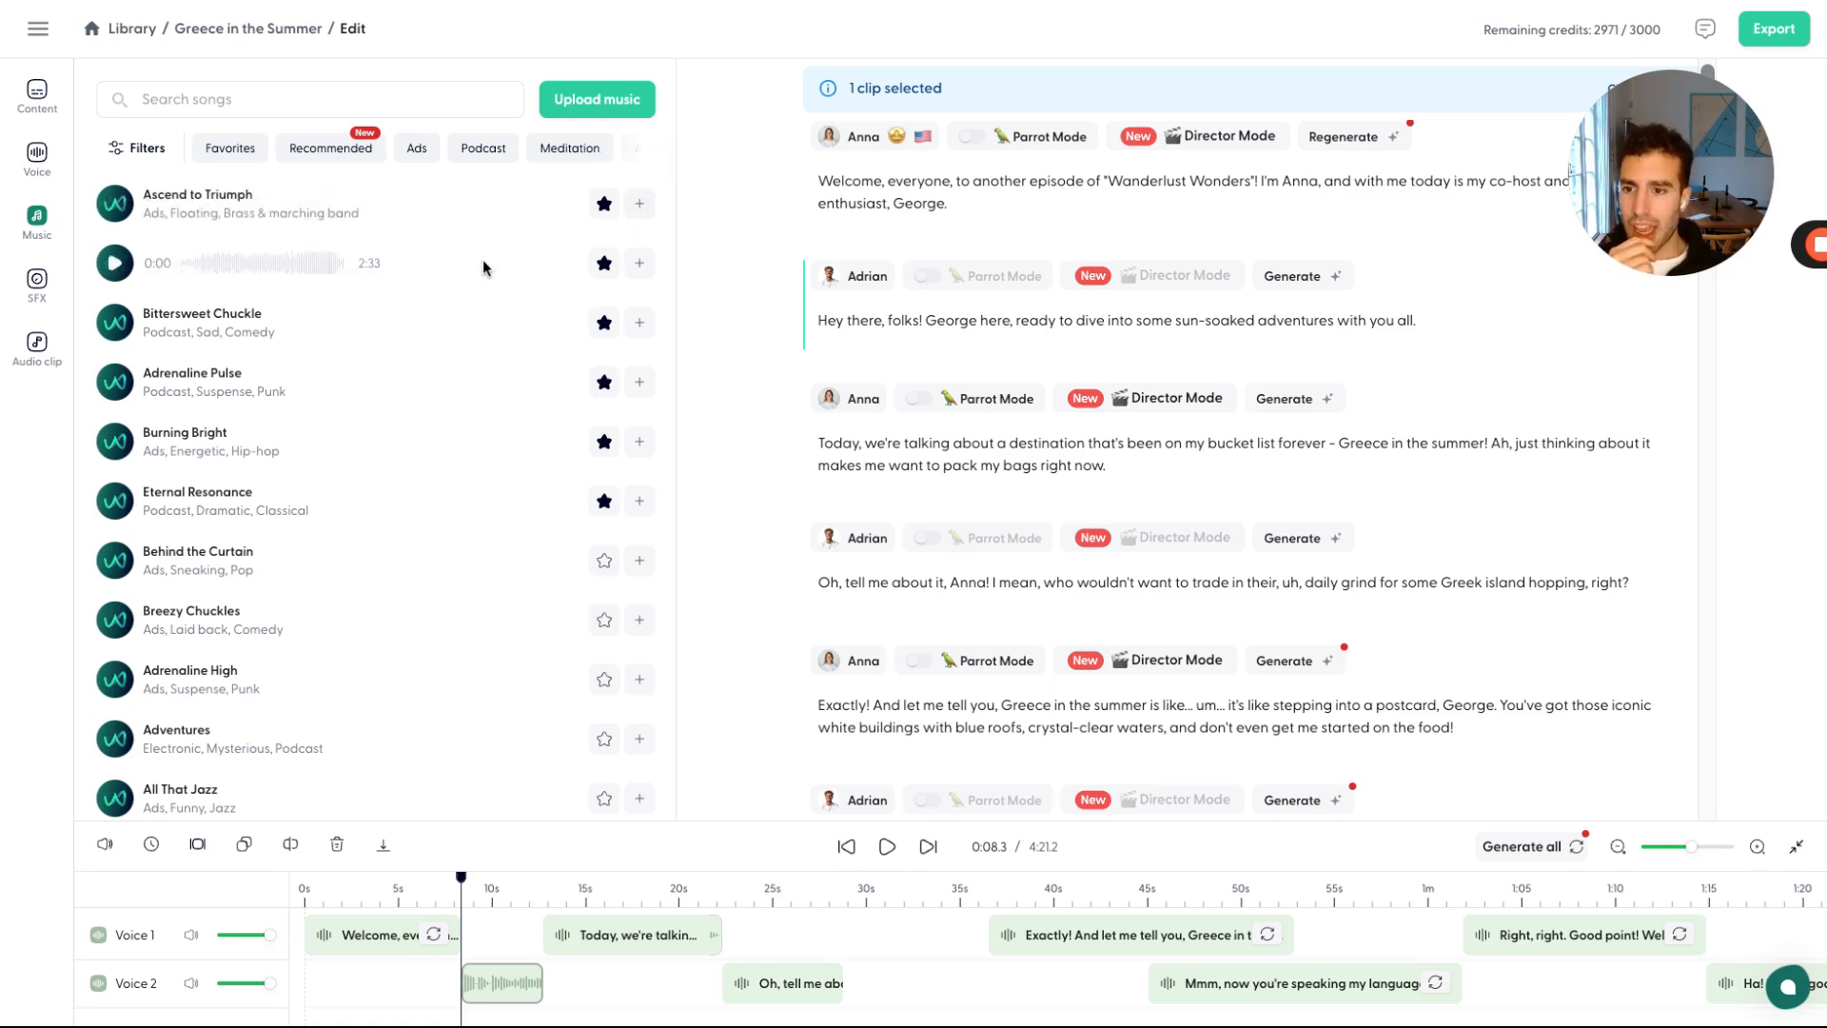
left_click(640, 203)
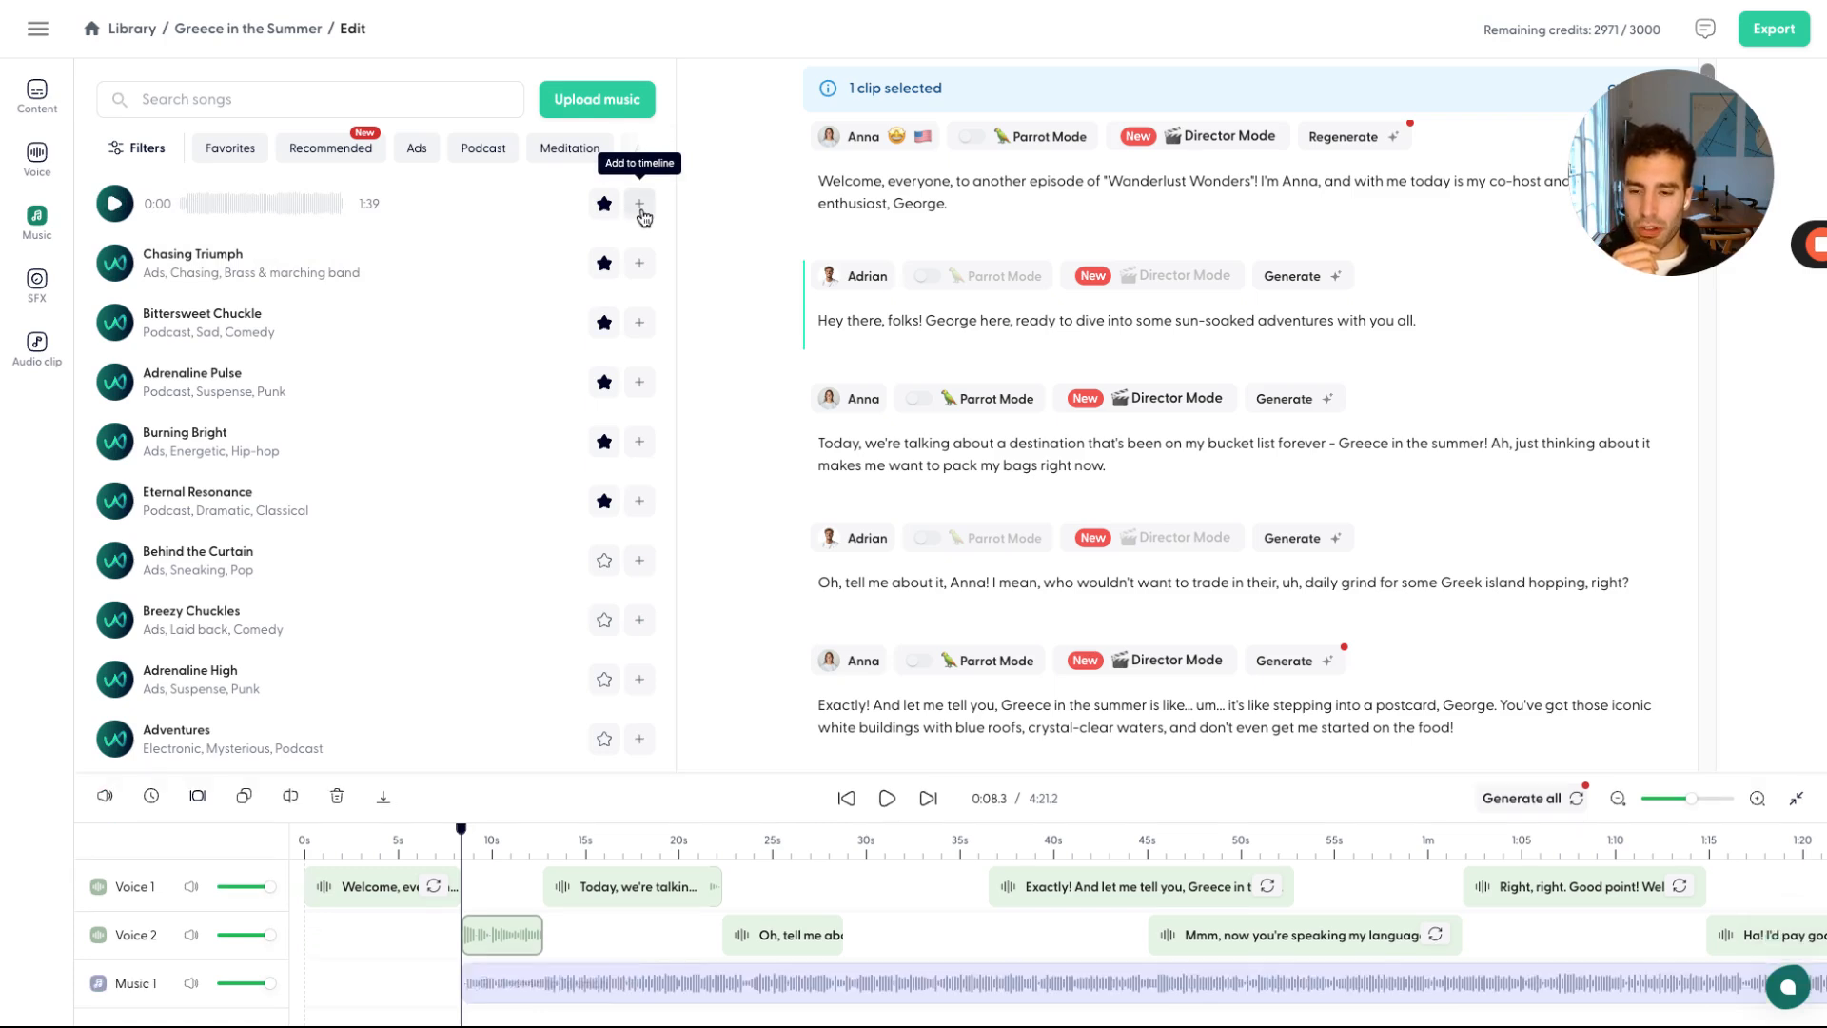
left_click(638, 204)
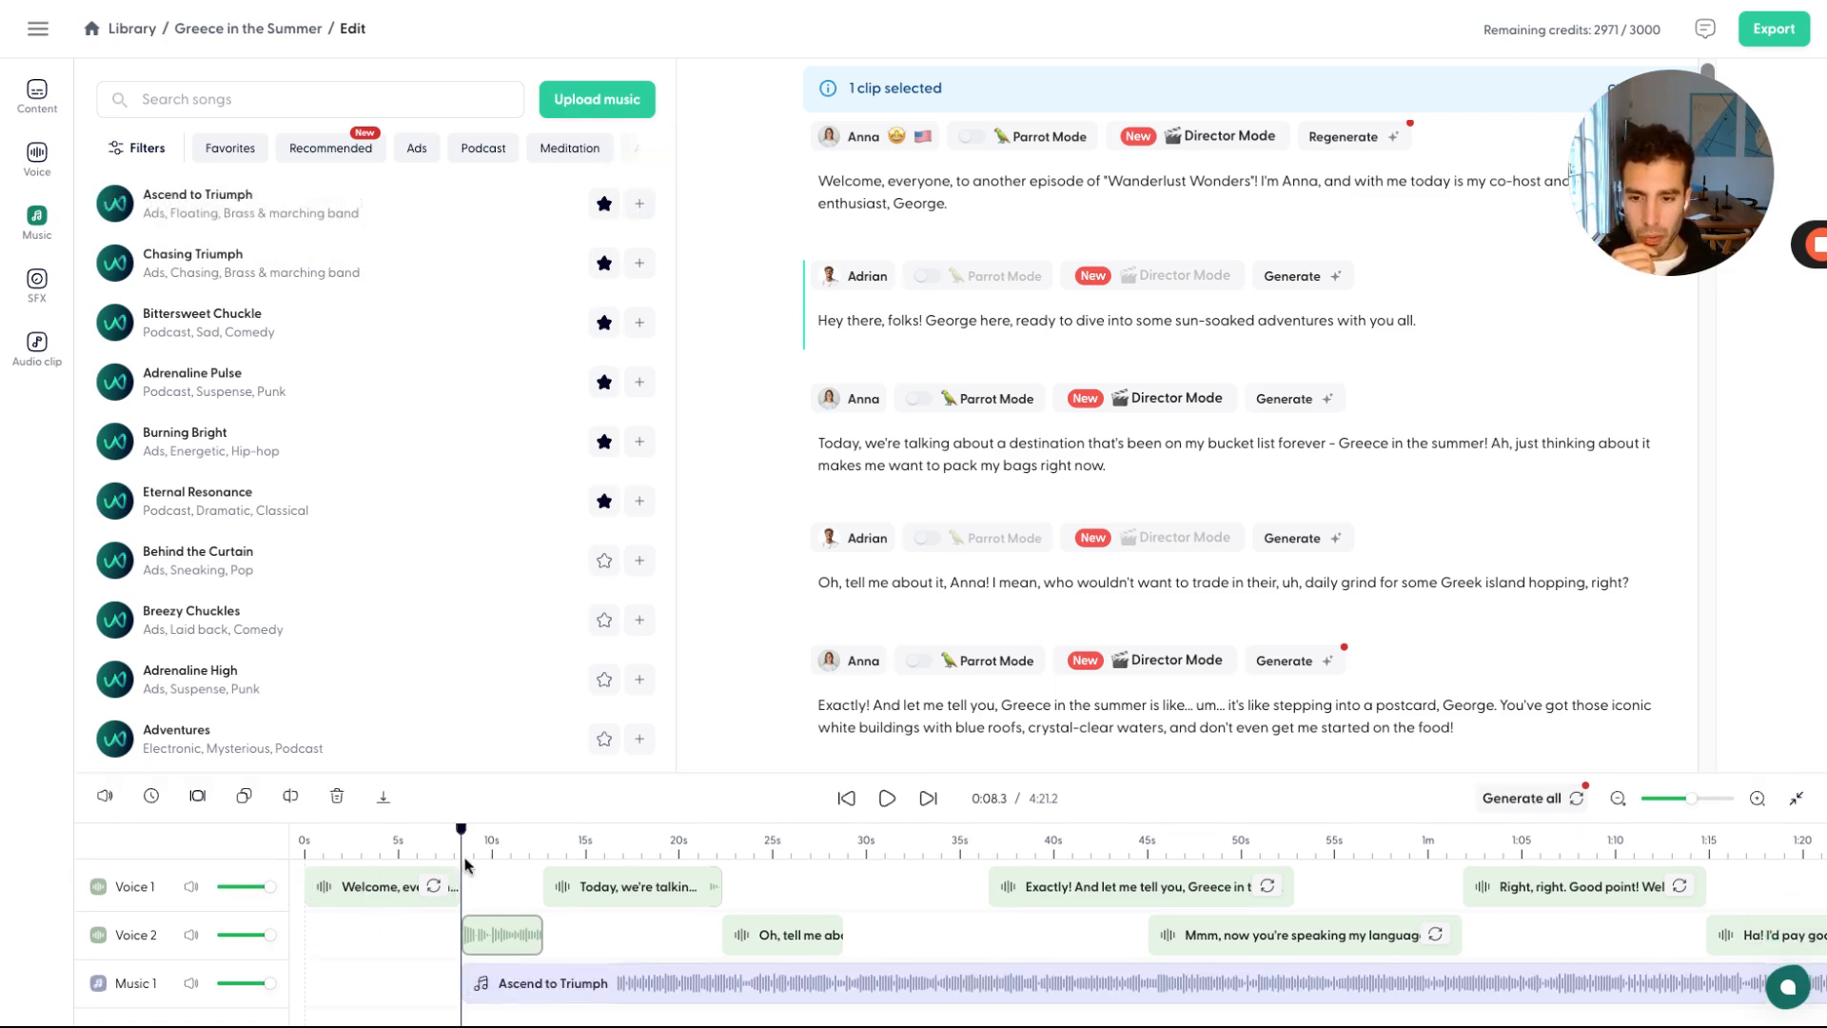
left_click(105, 797)
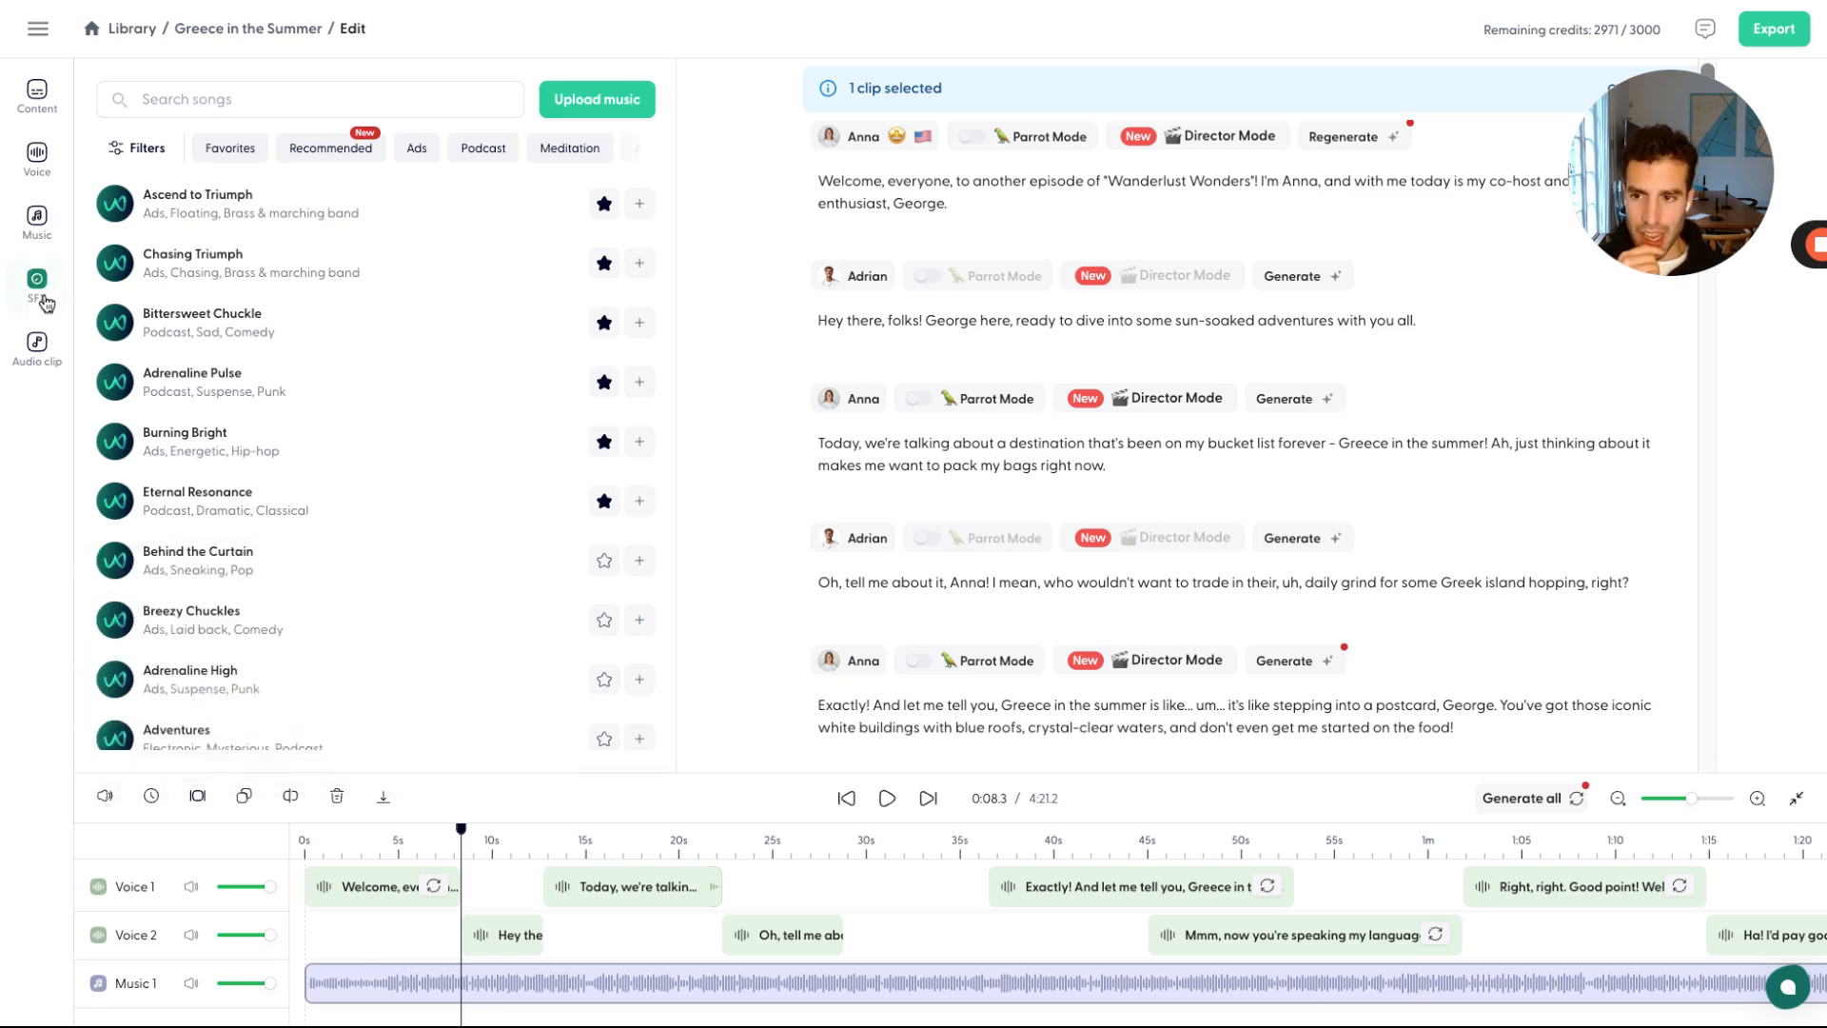
- Open the SFX library, then open and close the sound effect generator without creating anything
left_click(36, 284)
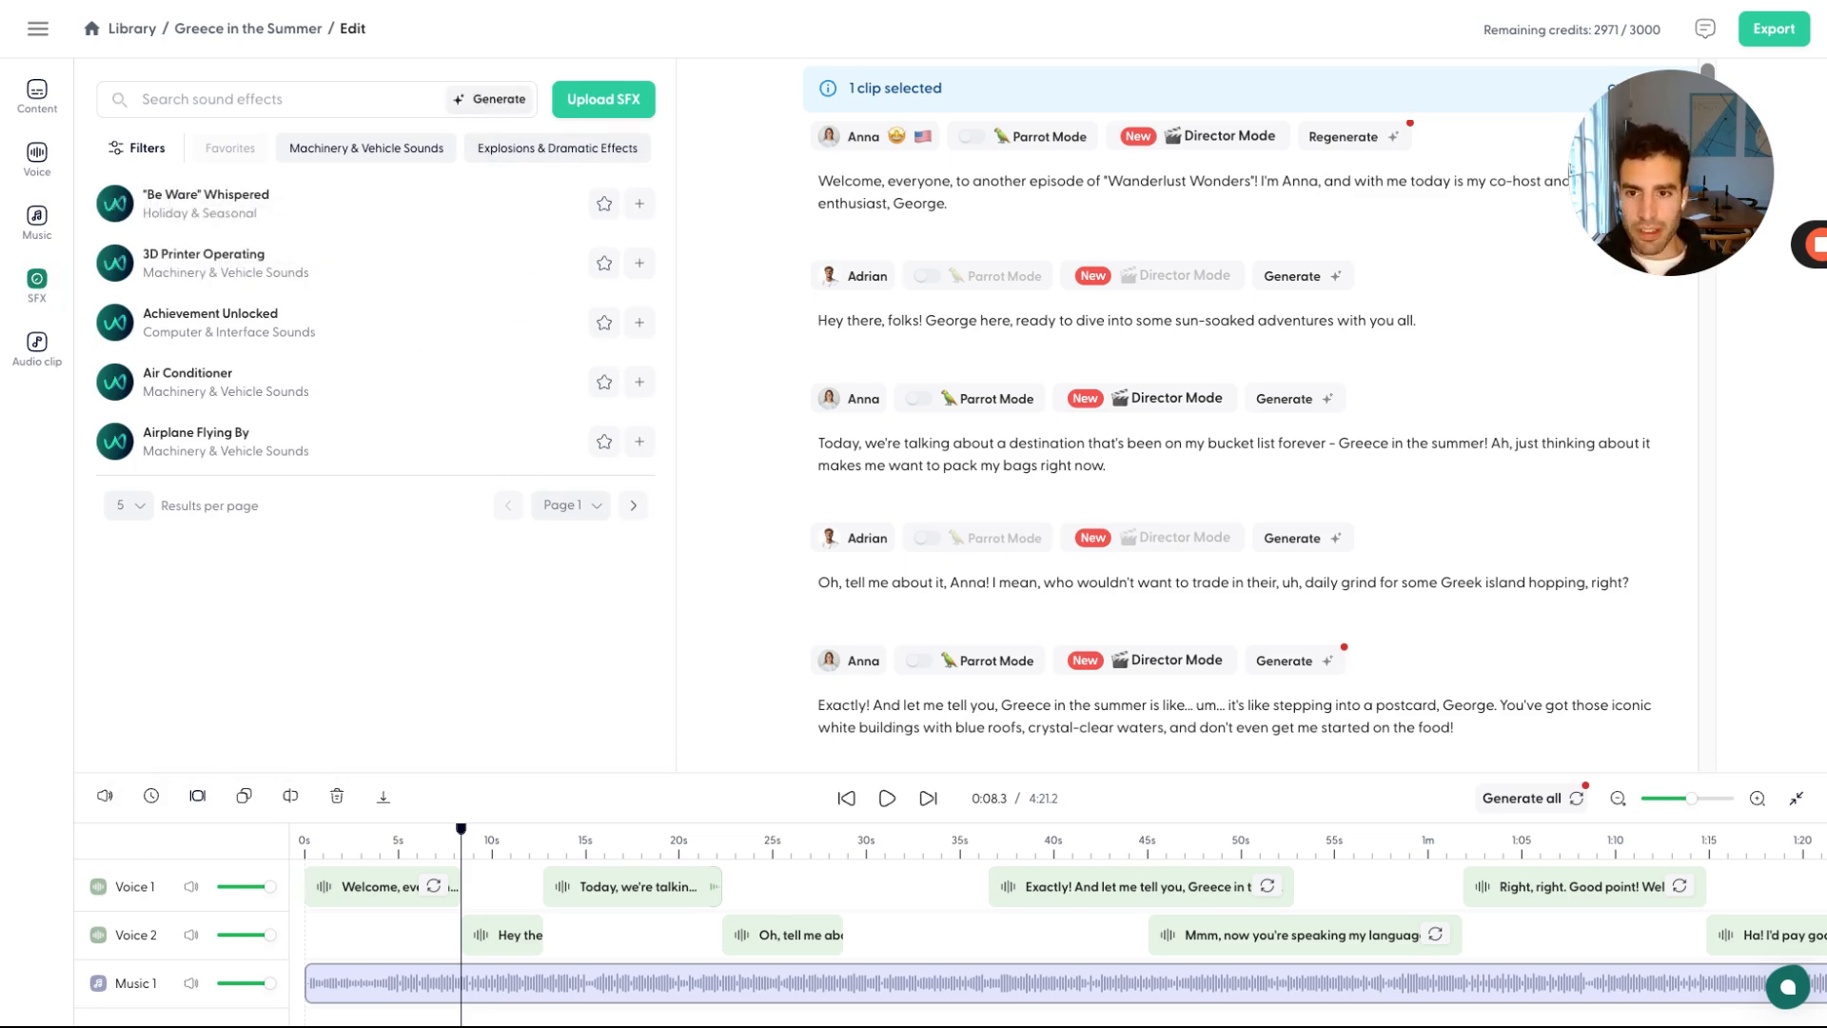
left_click(494, 99)
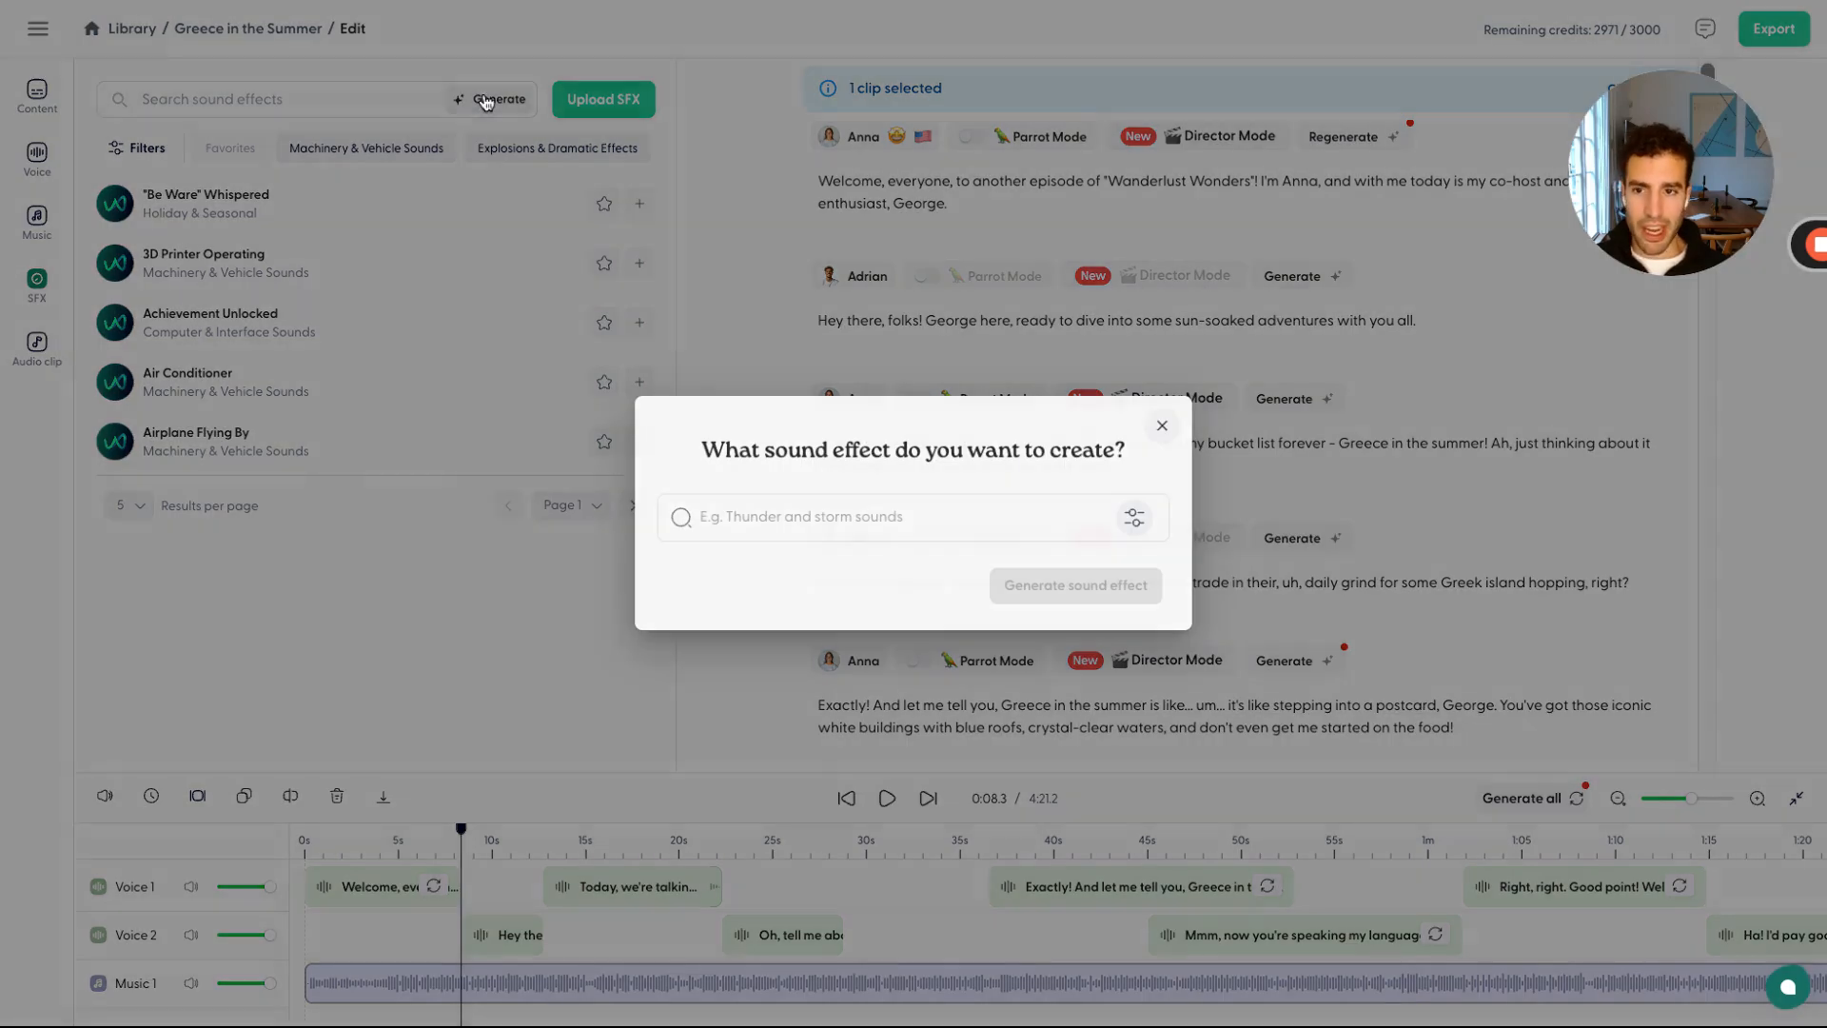
left_click(1161, 425)
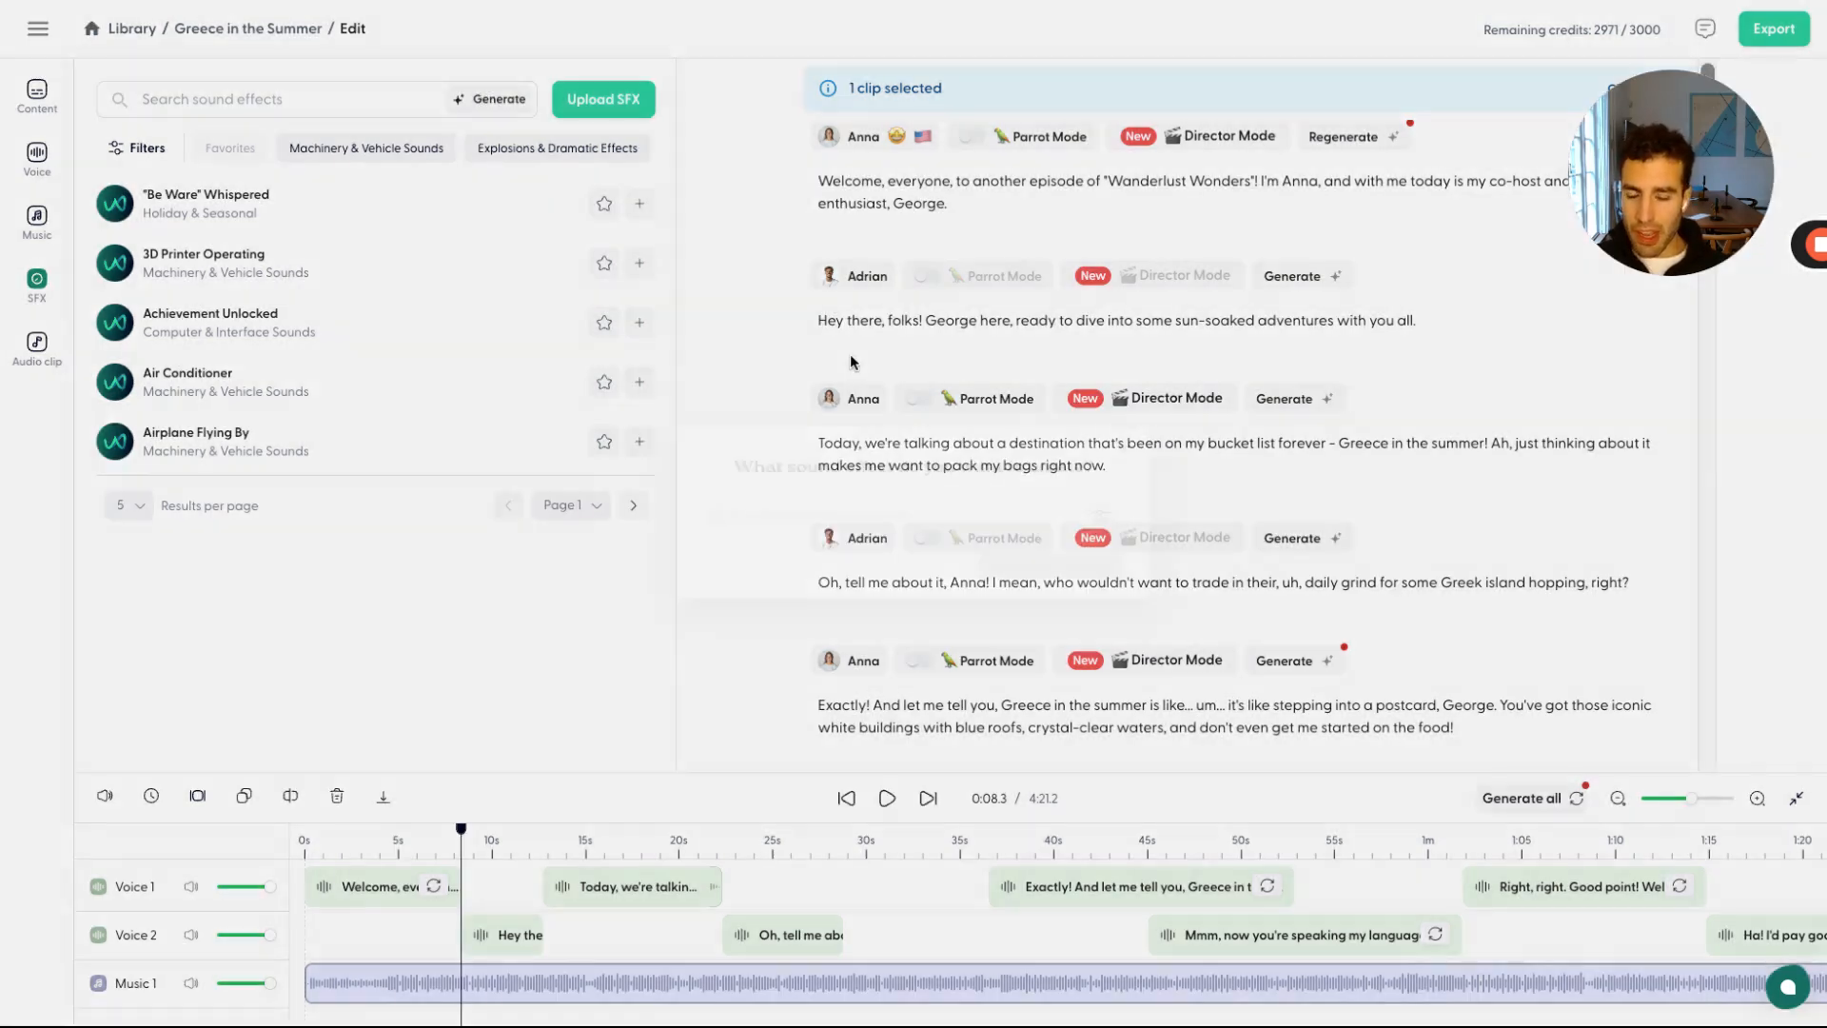